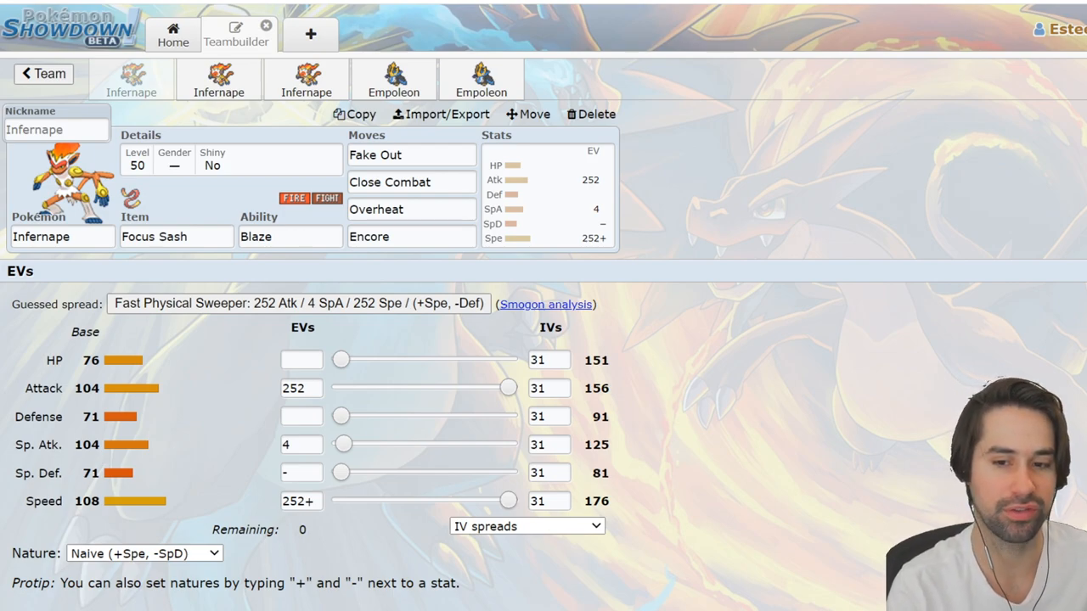
pyautogui.moveTo(745, 230)
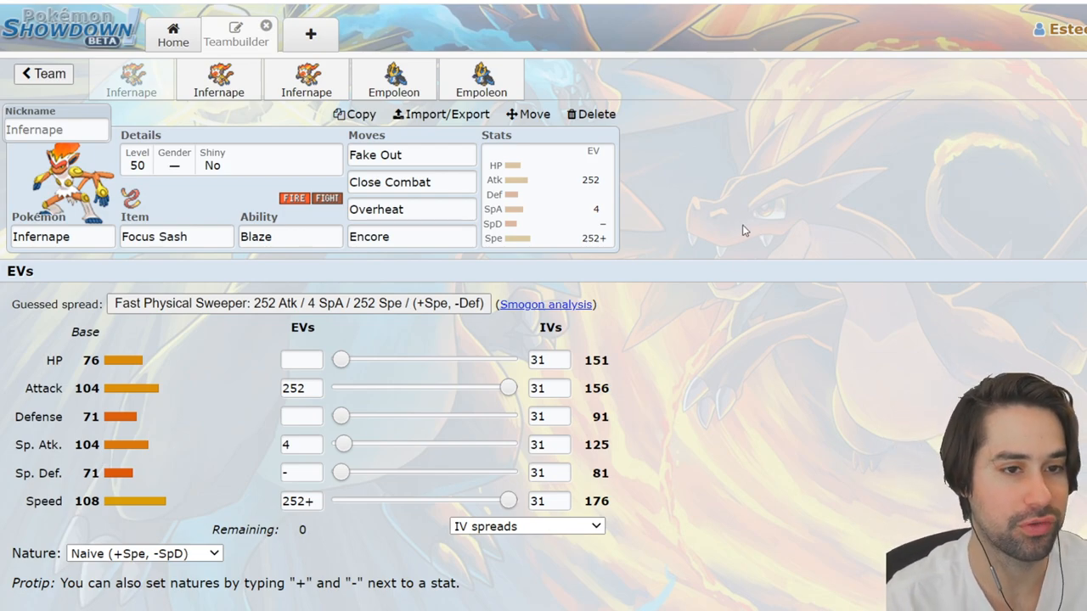
pyautogui.moveTo(621, 160)
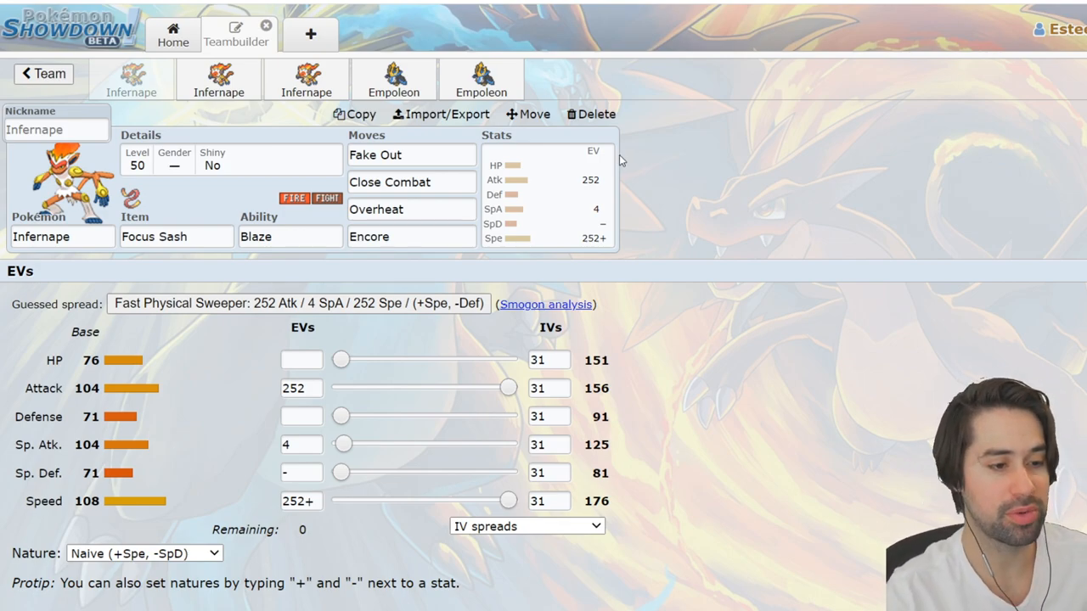
pyautogui.moveTo(627, 475)
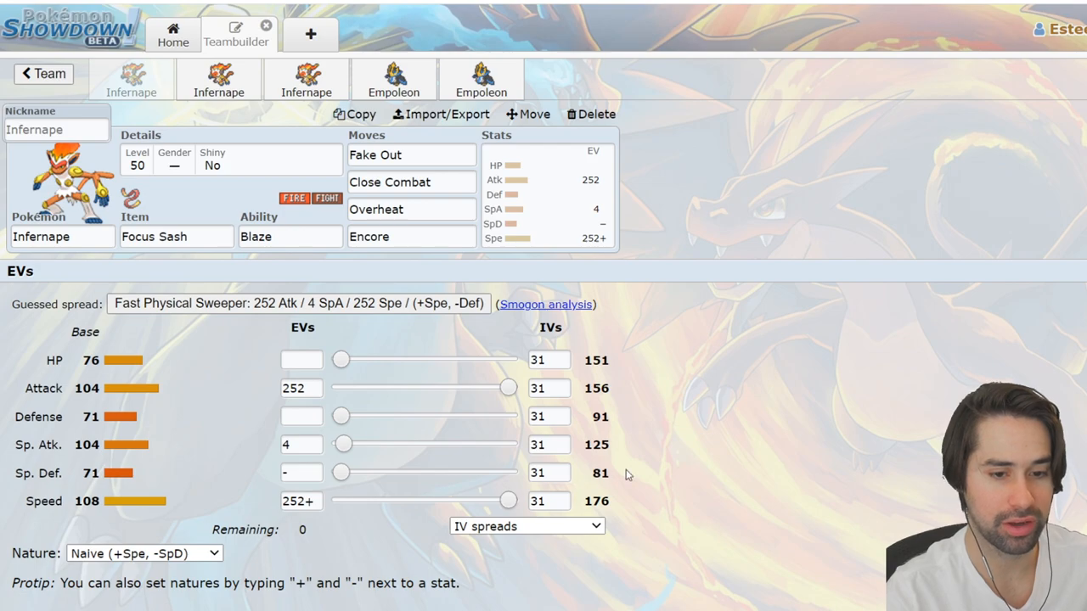
pyautogui.moveTo(64, 417)
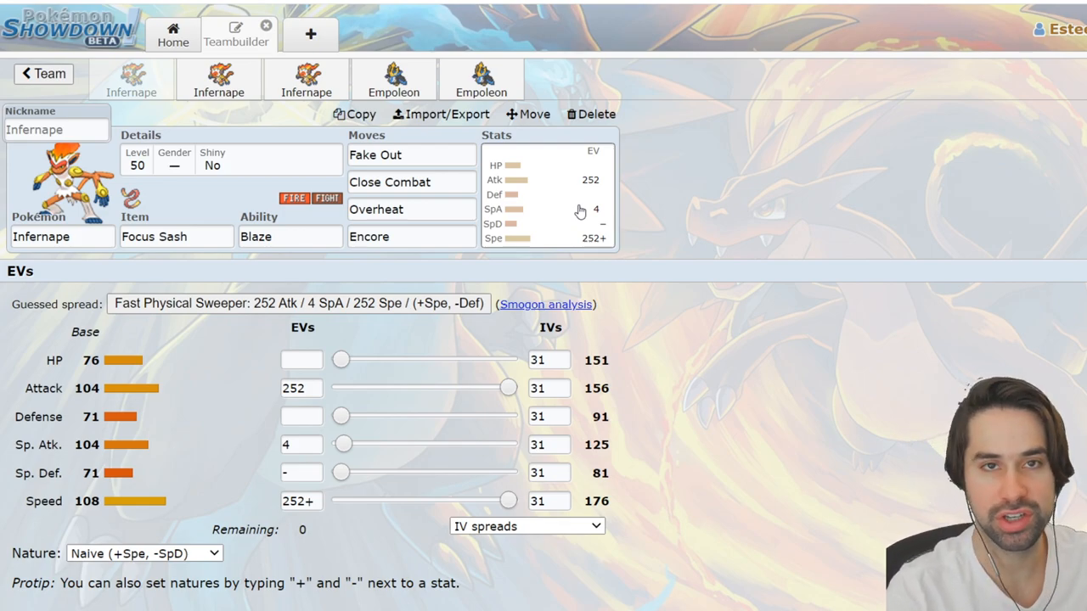
pyautogui.moveTo(675, 176)
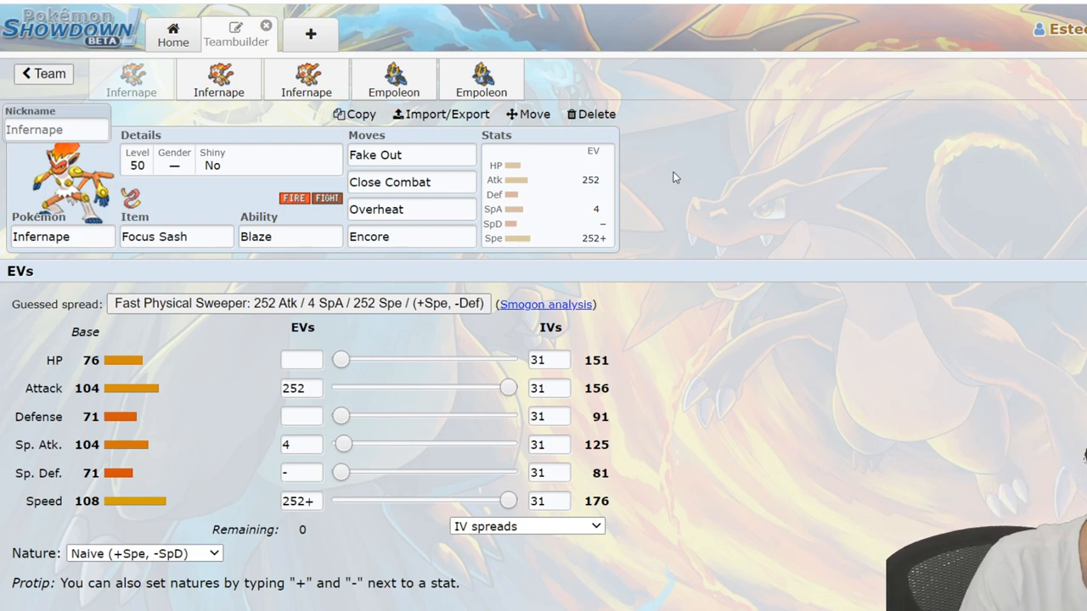
# View the Choice Band Infernape set with U-turn, Thunder Punch, Close Combat and Flare Blitz.
pyautogui.click(411, 155)
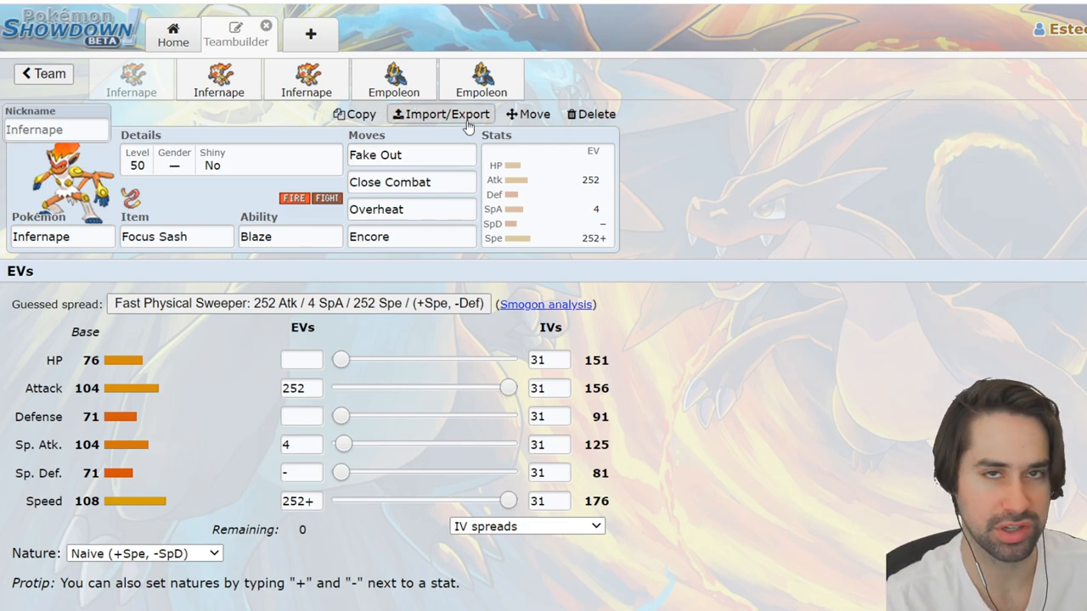
pyautogui.moveTo(666, 145)
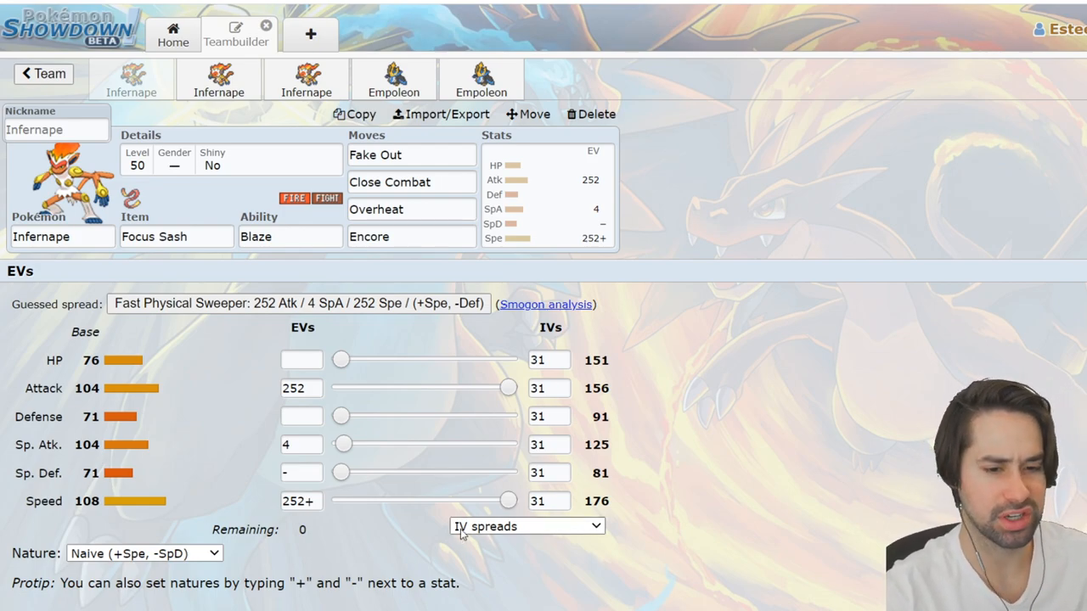
pyautogui.moveTo(639, 486)
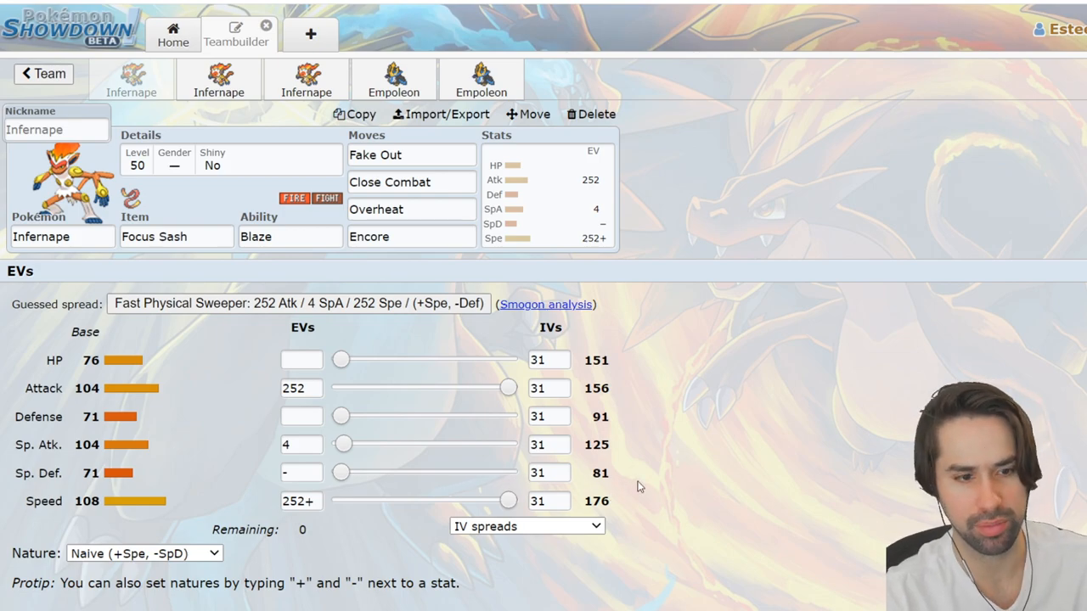
pyautogui.click(301, 416)
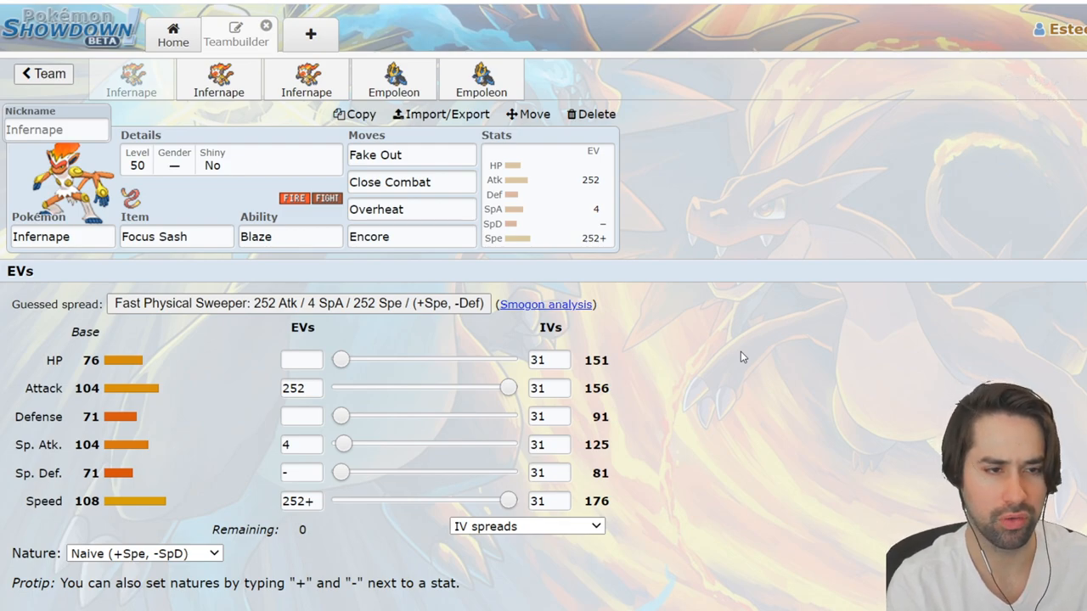
pyautogui.moveTo(692, 445)
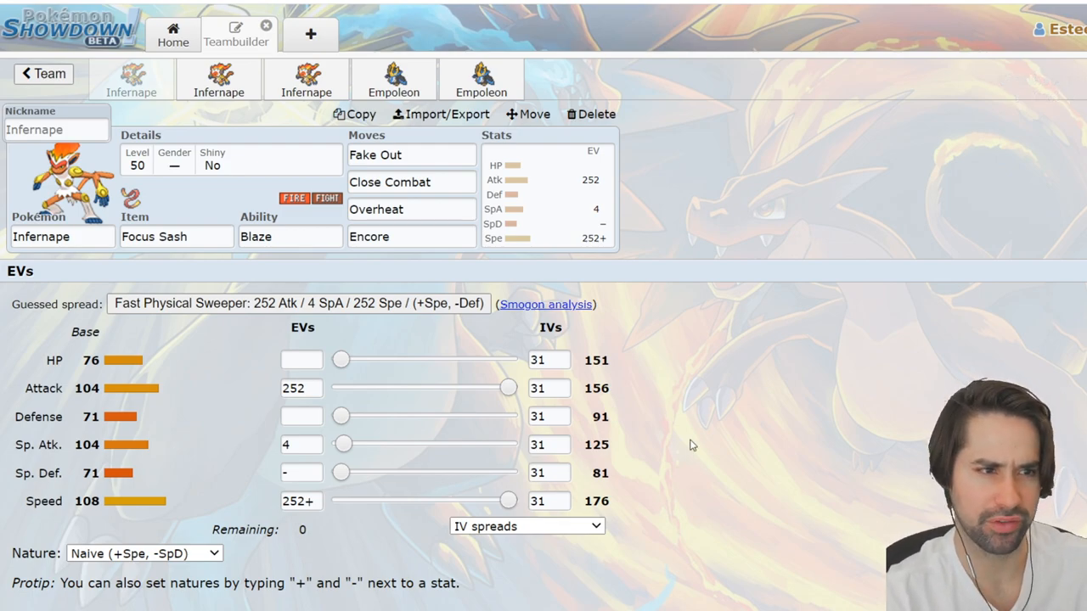
pyautogui.click(411, 209)
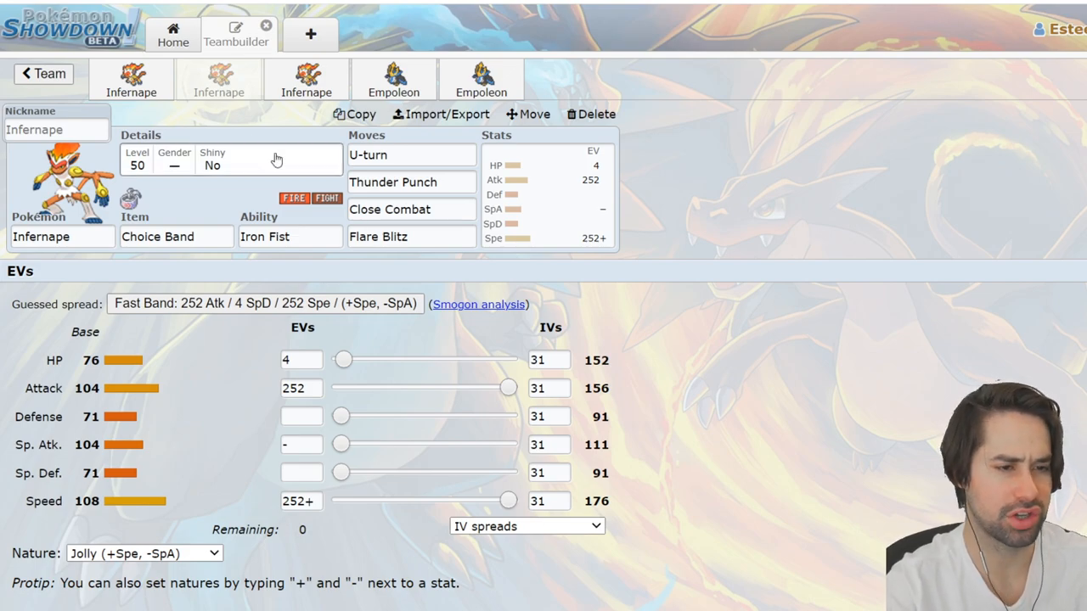
pyautogui.click(131, 78)
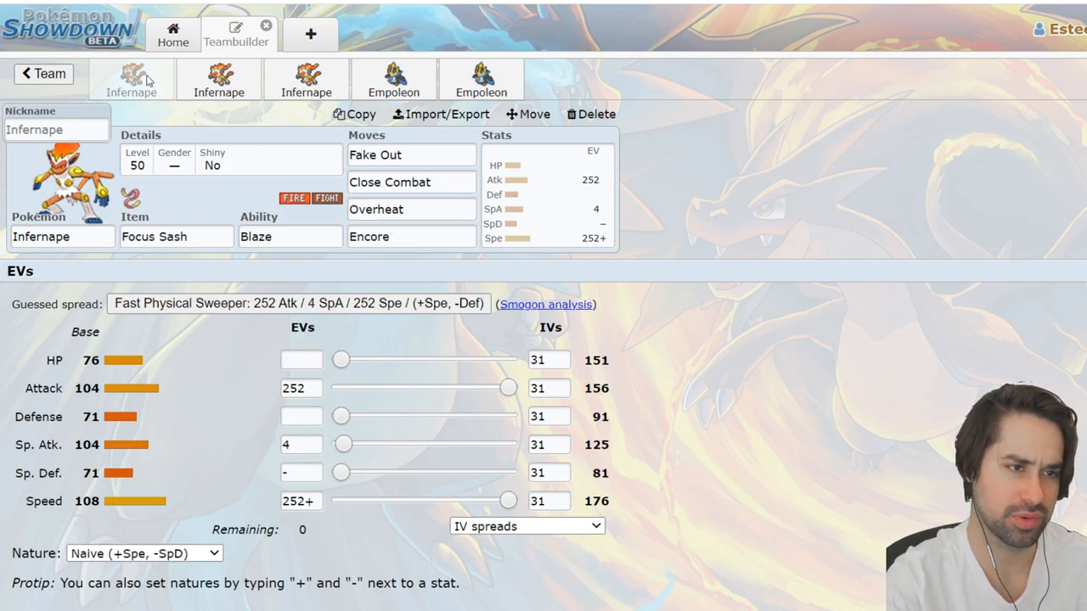
pyautogui.click(219, 79)
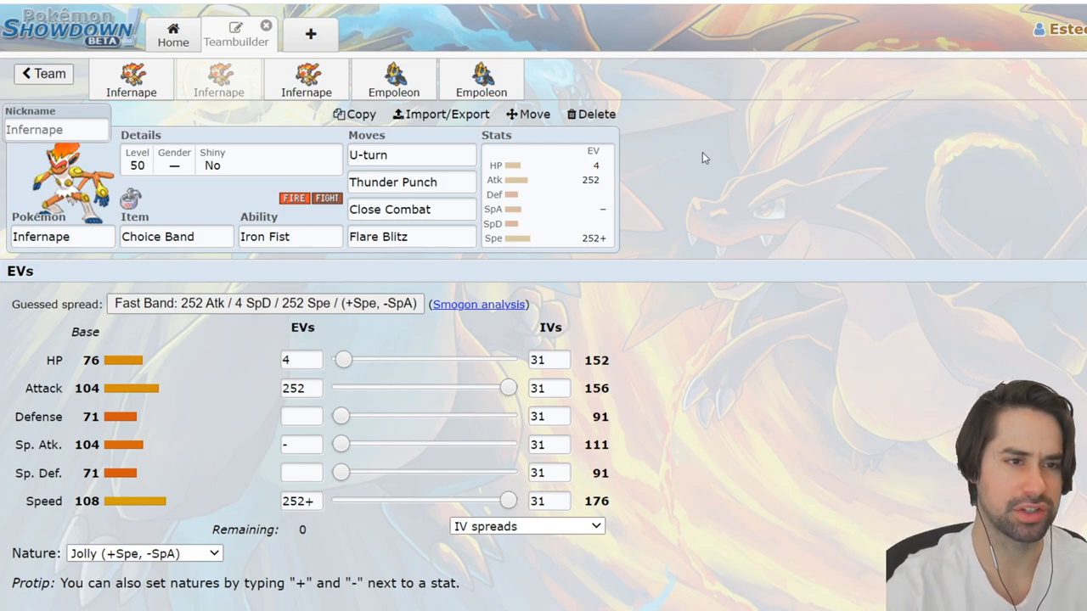
pyautogui.moveTo(308, 222)
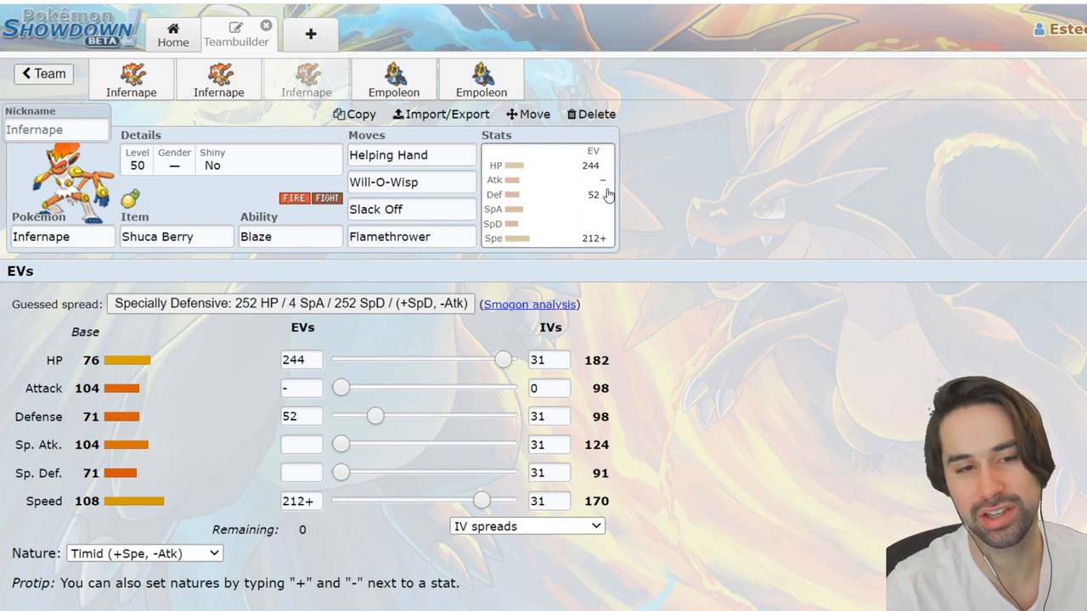
# View the Shuca Berry Empoleon set with Protect, Ice Beam, Scald and Grass Knot.
pyautogui.click(305, 79)
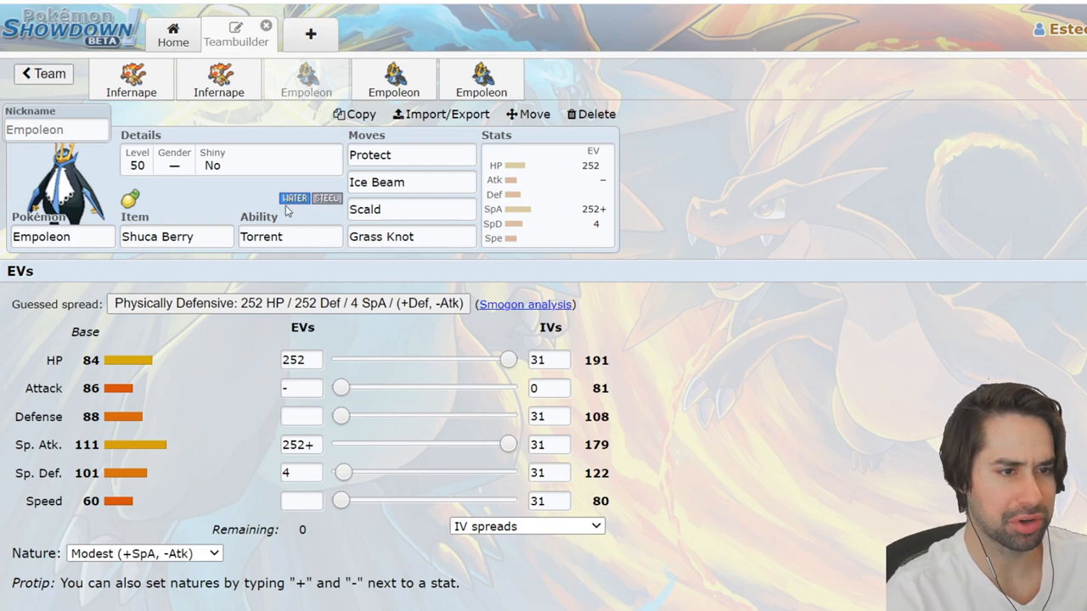
pyautogui.moveTo(728, 296)
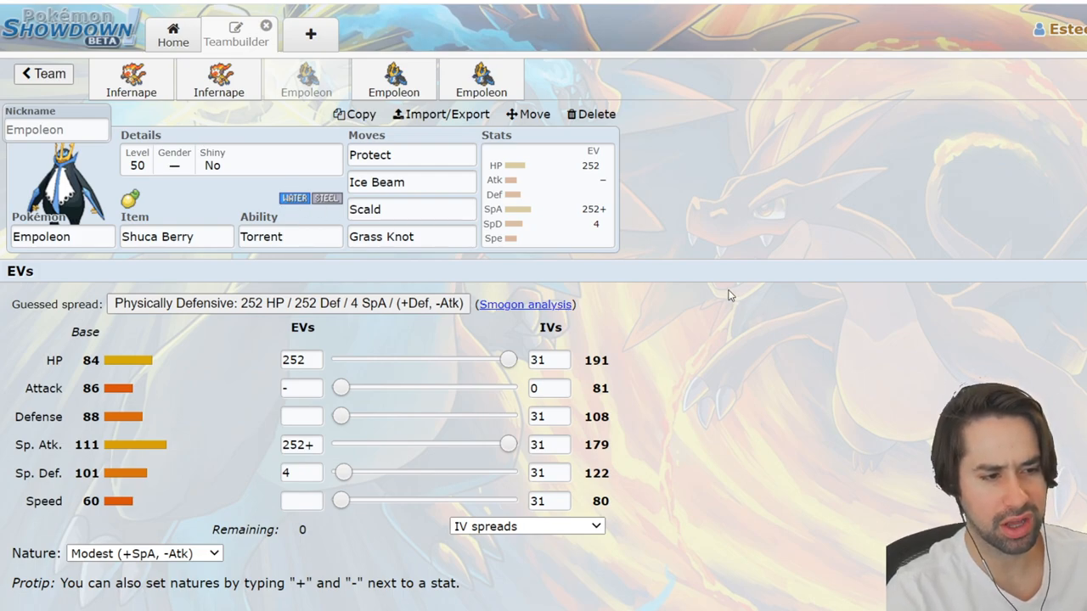
pyautogui.moveTo(331, 382)
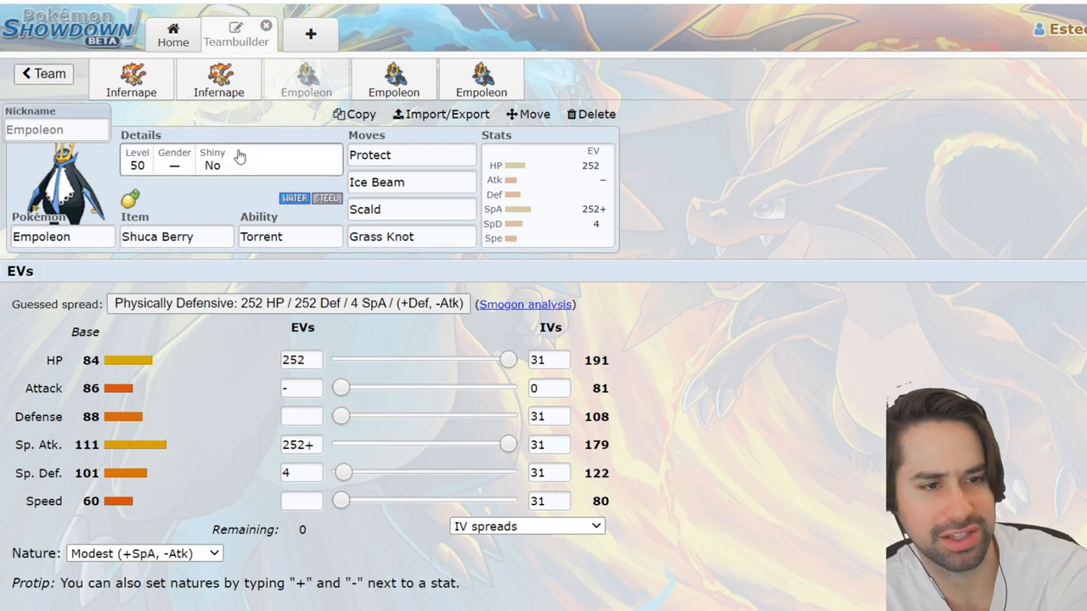
pyautogui.moveTo(758, 285)
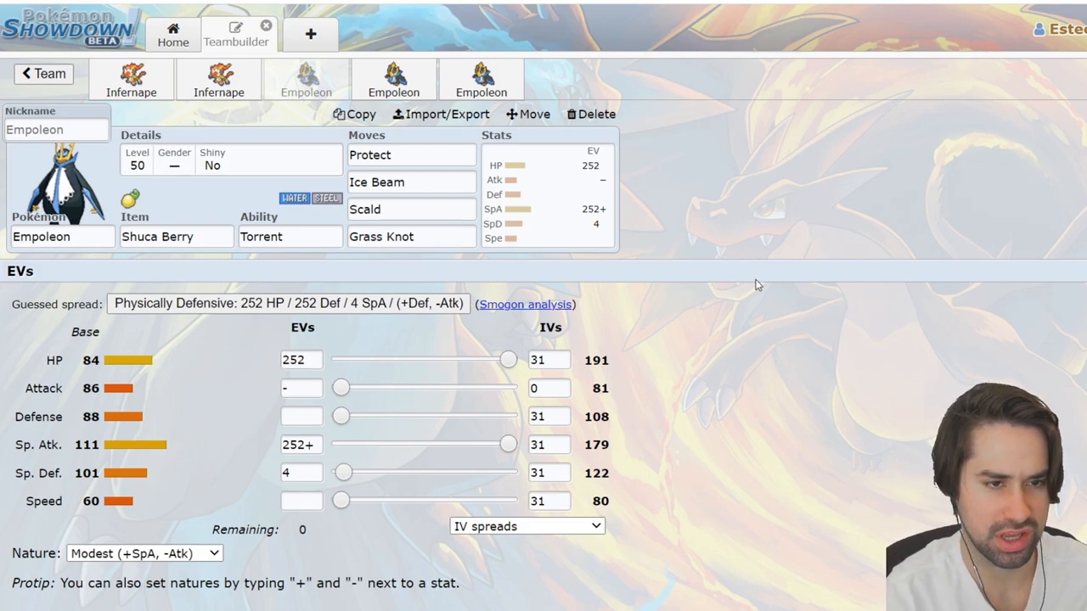
pyautogui.moveTo(707, 286)
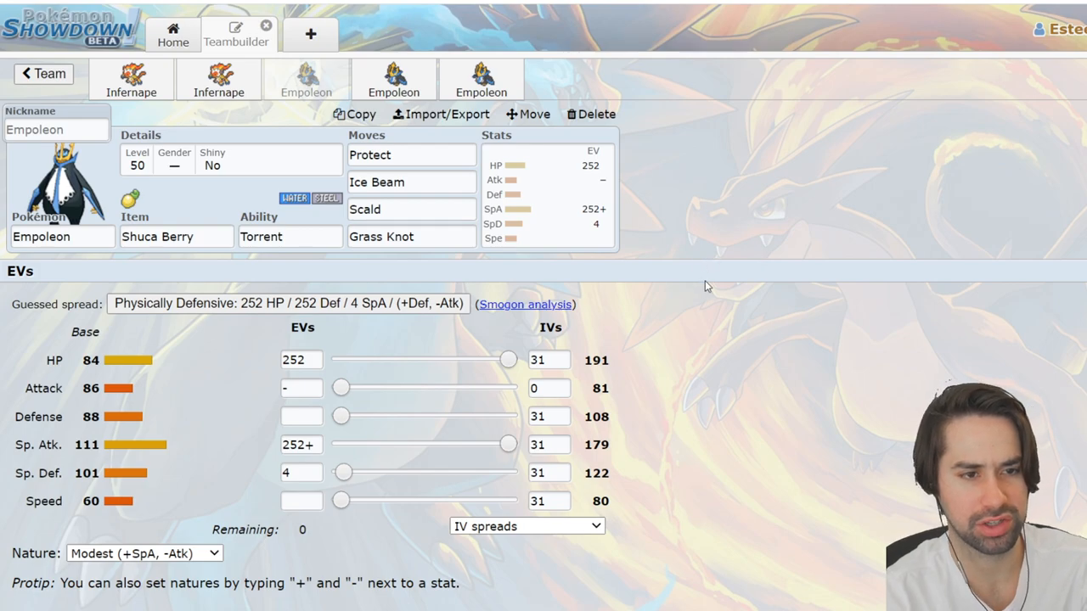
pyautogui.click(411, 182)
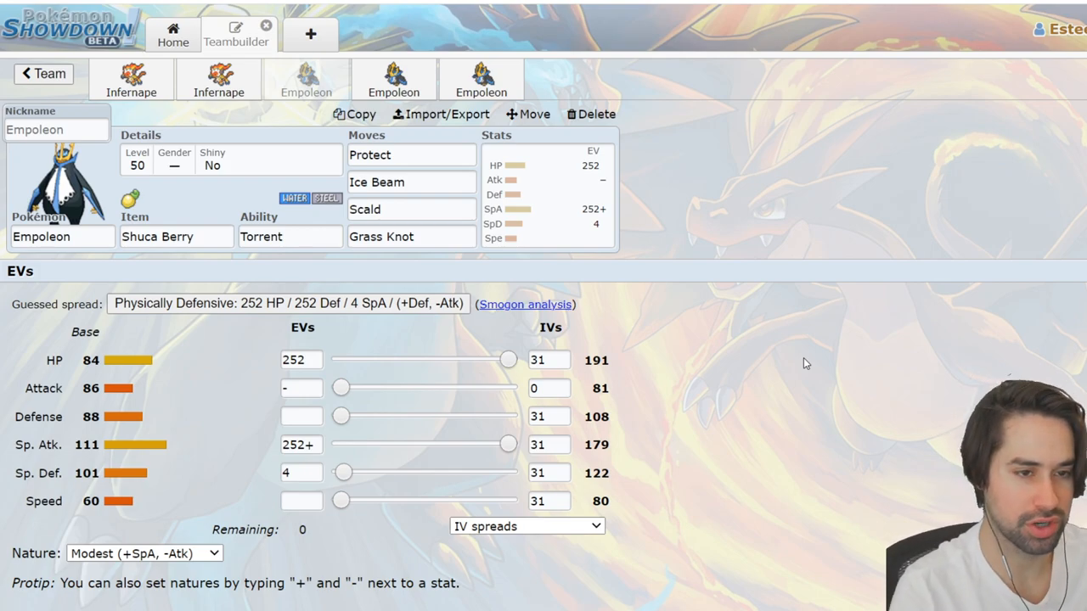
pyautogui.click(411, 182)
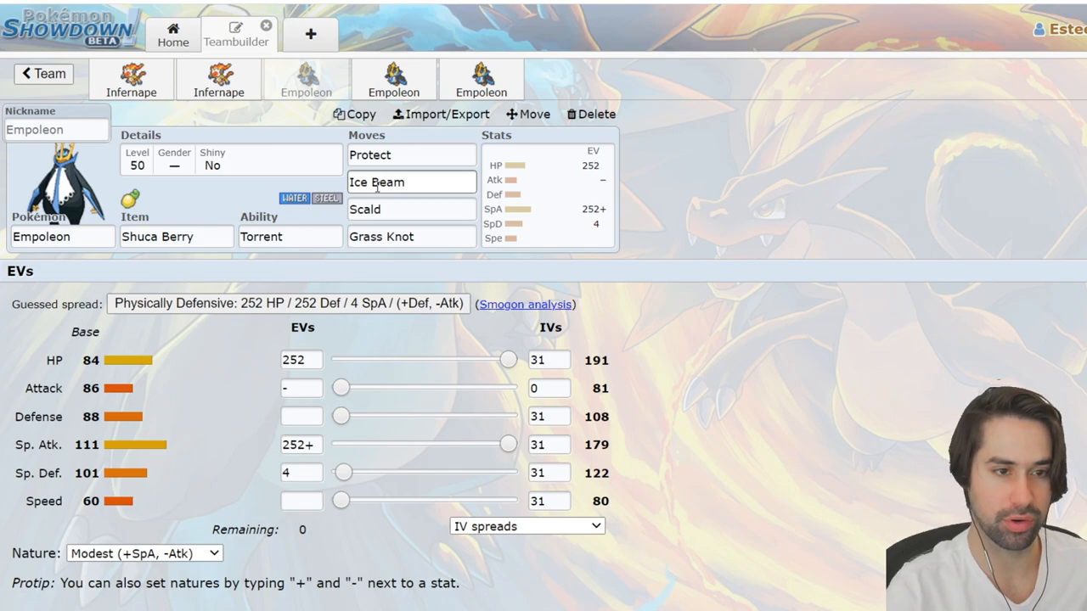
# Show move options for Empoleon's Scald slot, then its Grass Knot slot.
pyautogui.click(412, 209)
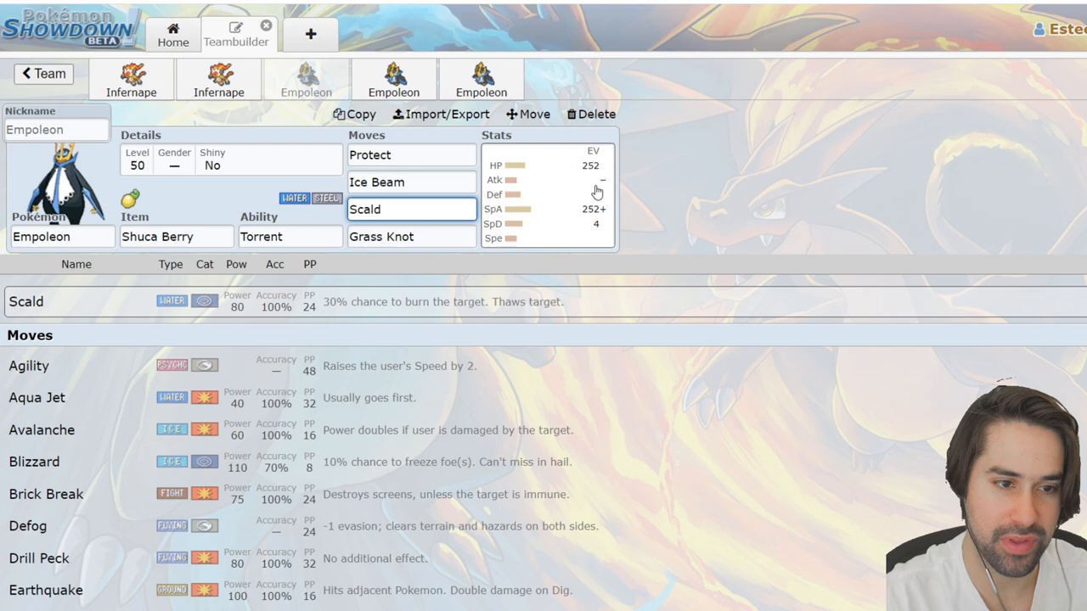
pyautogui.click(411, 236)
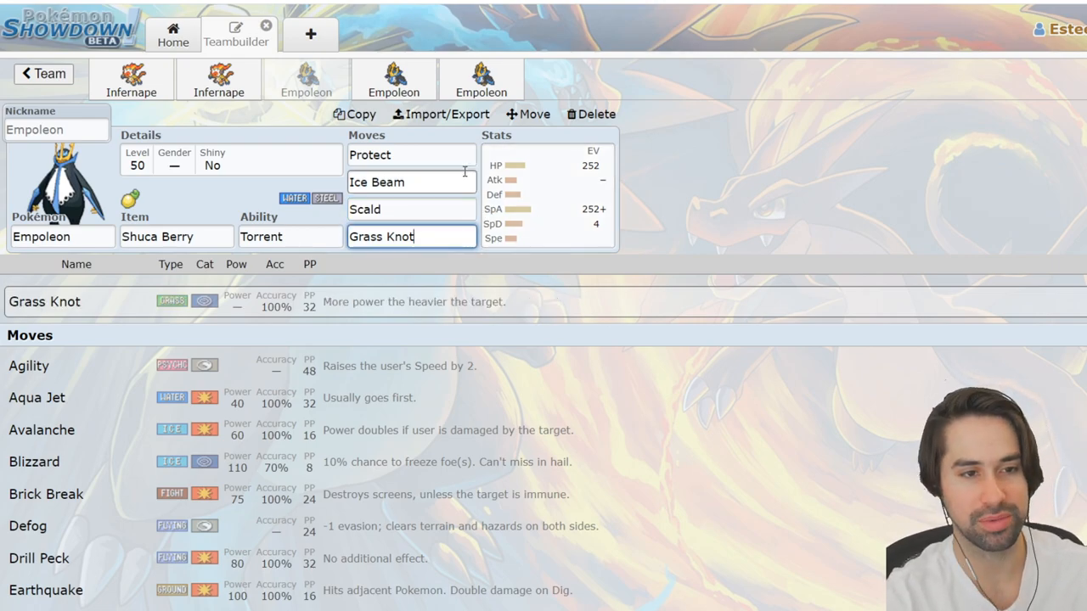
pyautogui.moveTo(478, 364)
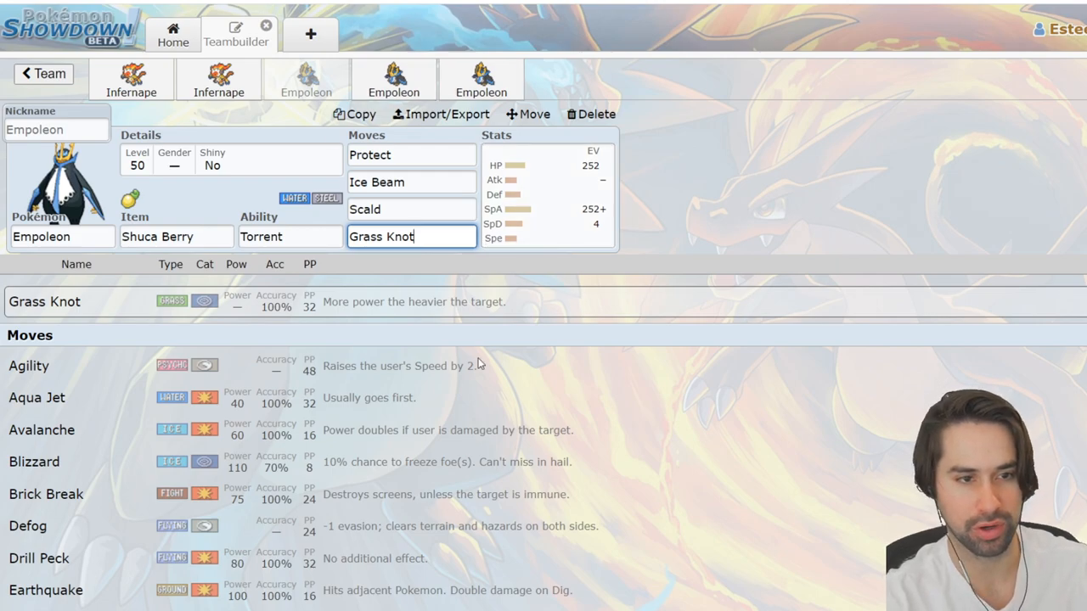
pyautogui.moveTo(964, 76)
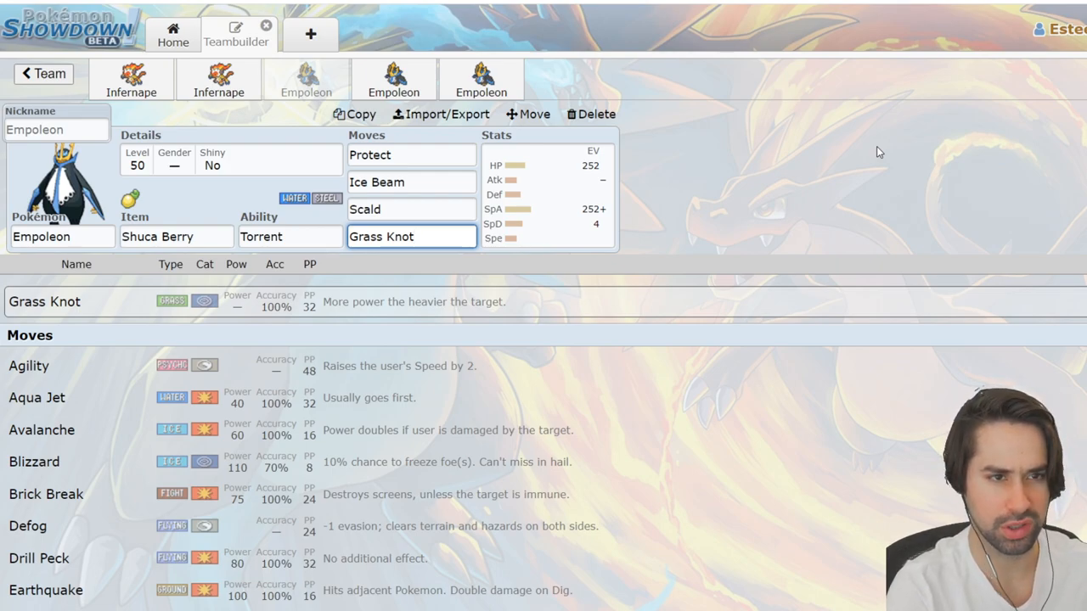
pyautogui.click(412, 236)
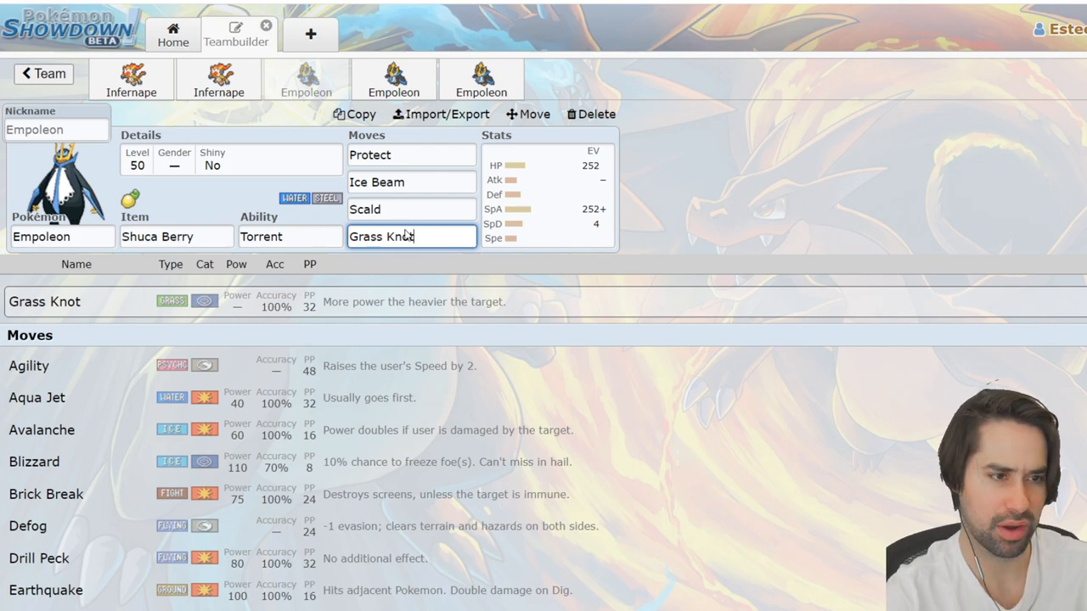
# Show the Life Orb Empoleon set with Flash Cannon and a Modest nature.
pyautogui.click(290, 236)
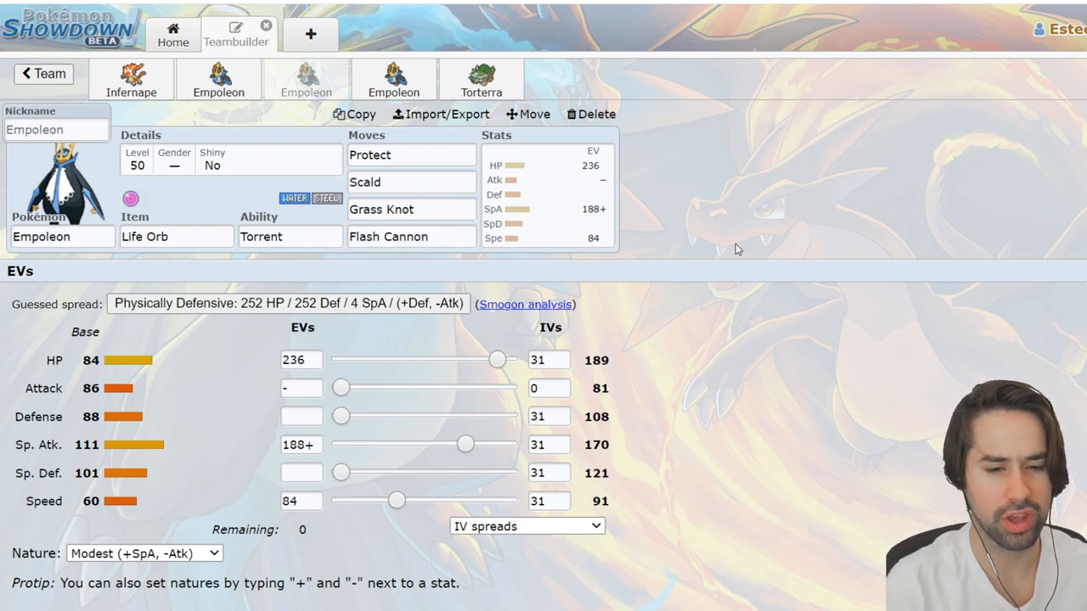
pyautogui.moveTo(689, 387)
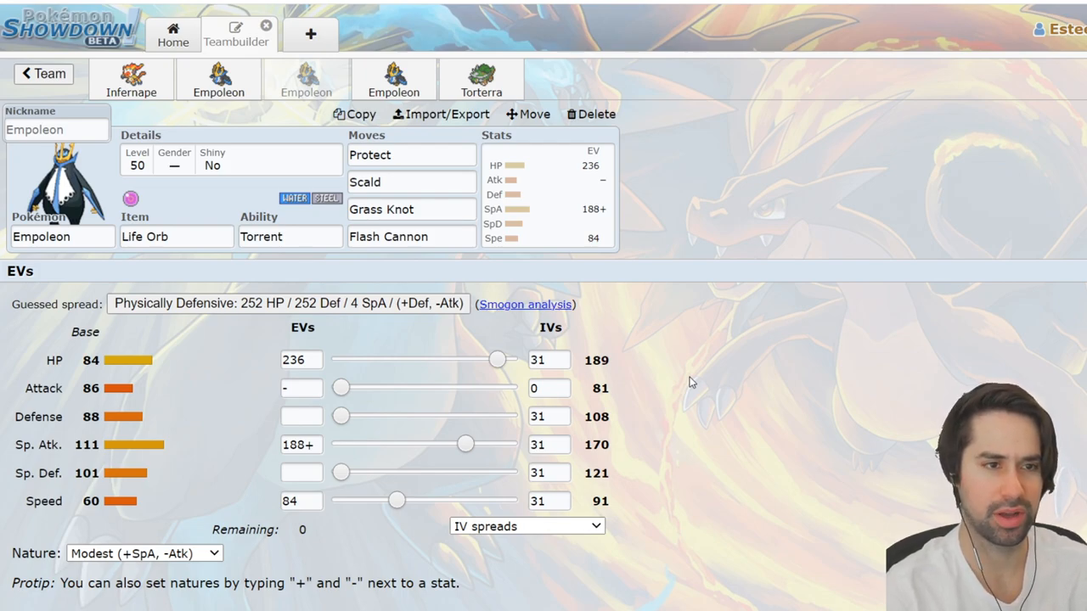
pyautogui.moveTo(790, 272)
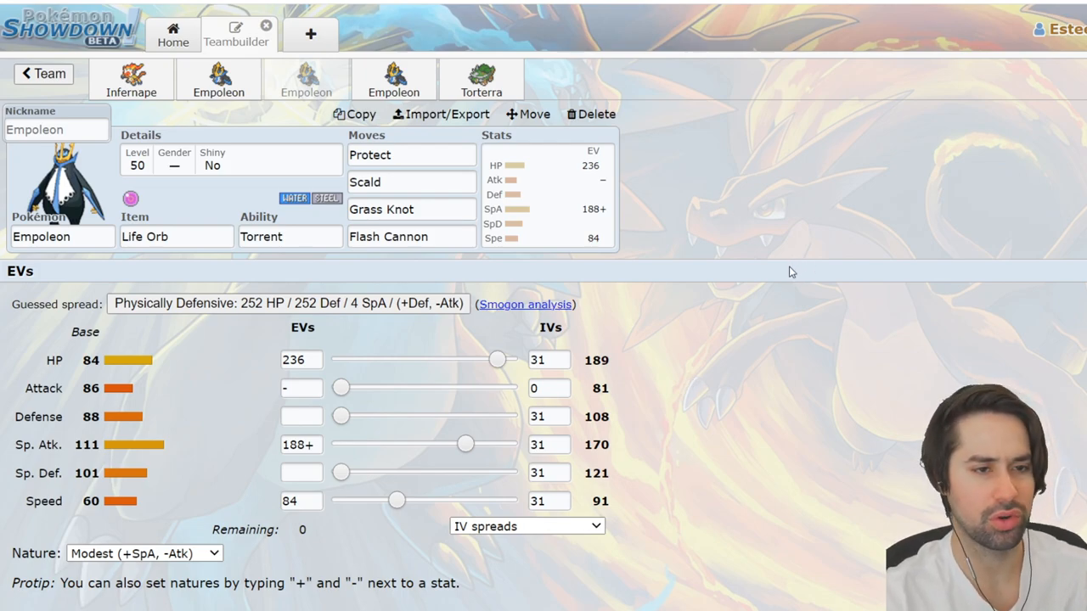
pyautogui.moveTo(549, 468)
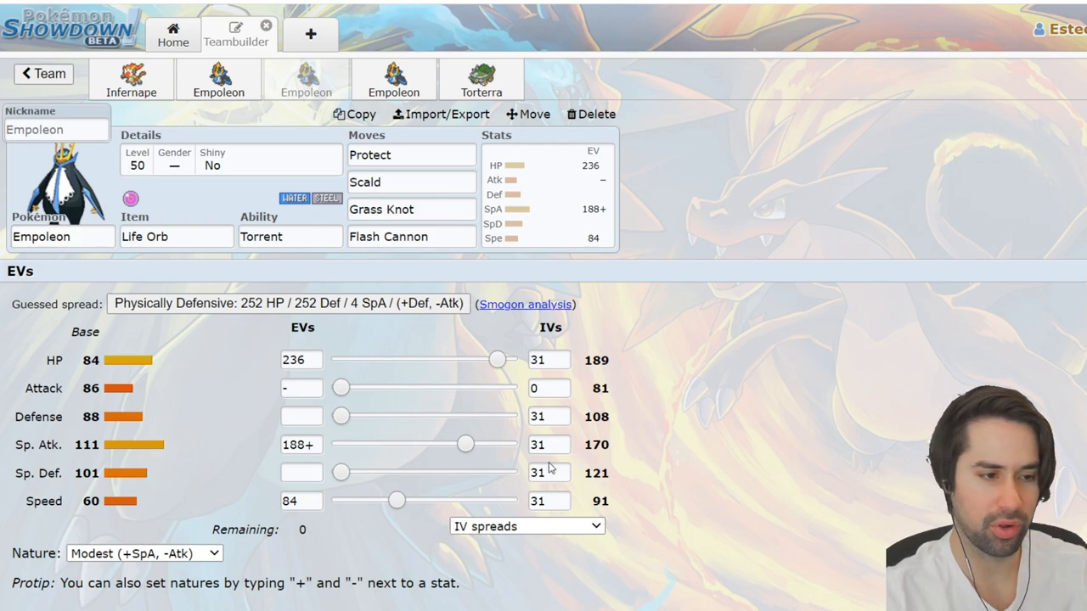
pyautogui.moveTo(639, 453)
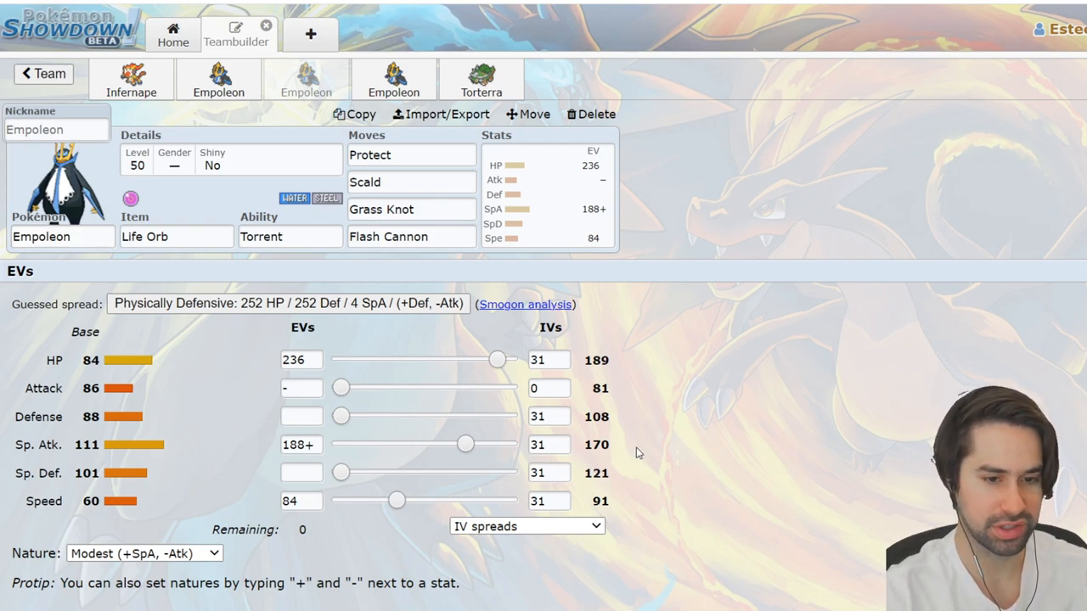
pyautogui.click(411, 154)
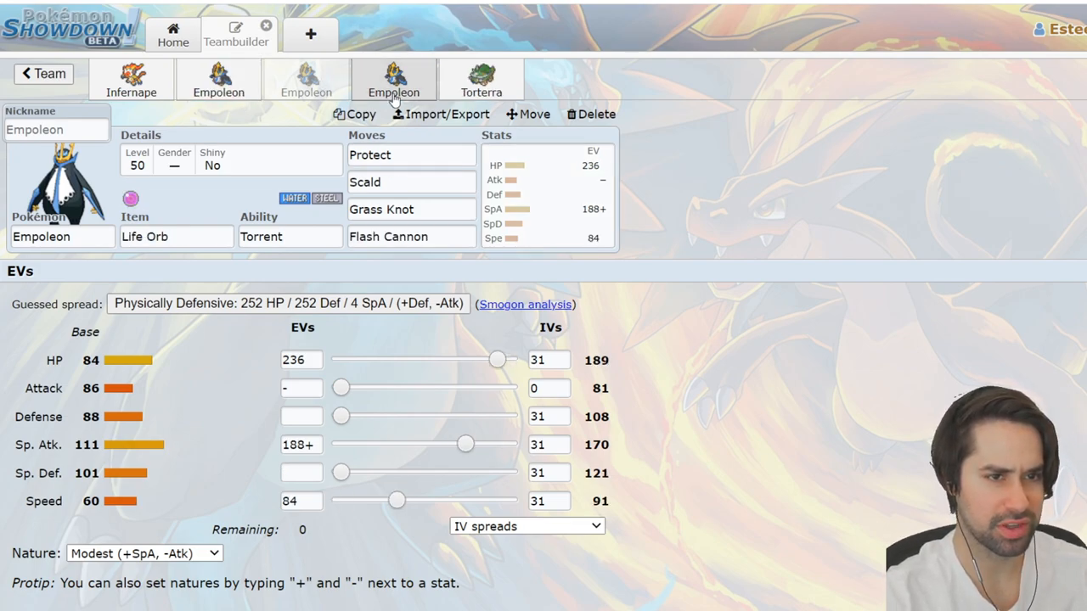
pyautogui.moveTo(766, 199)
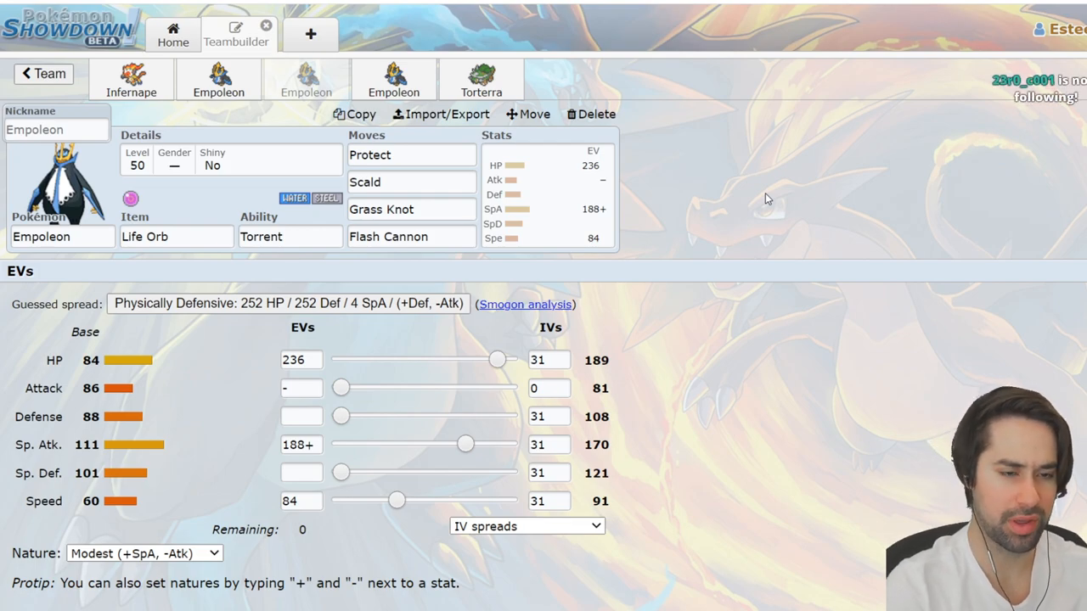
# Compare the Adamant Shuca Berry Empoleon with the special set and check Steel Wing's move list.
pyautogui.click(393, 79)
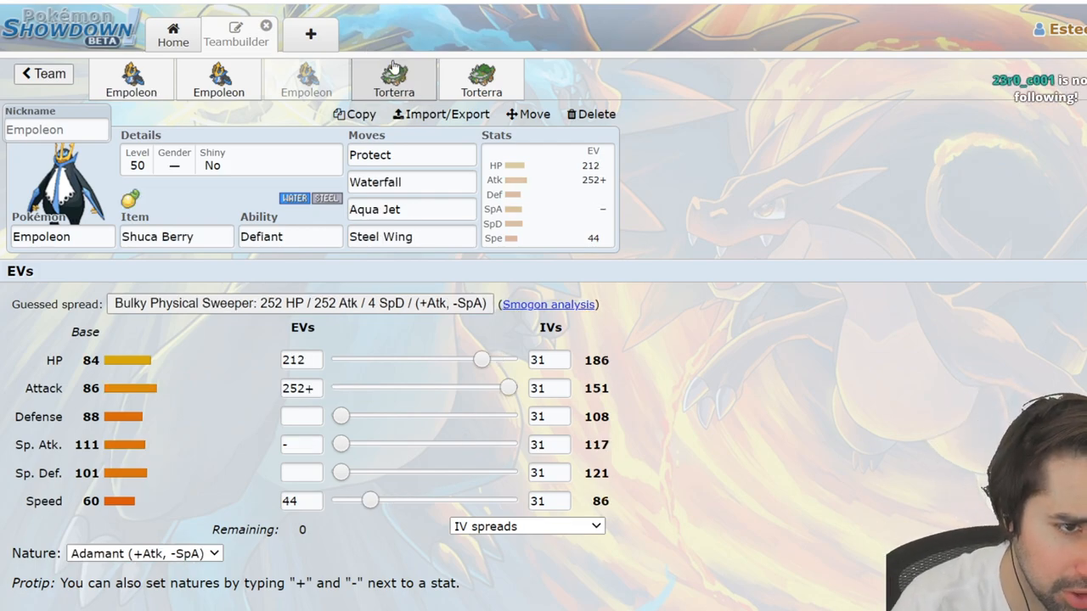
pyautogui.moveTo(733, 187)
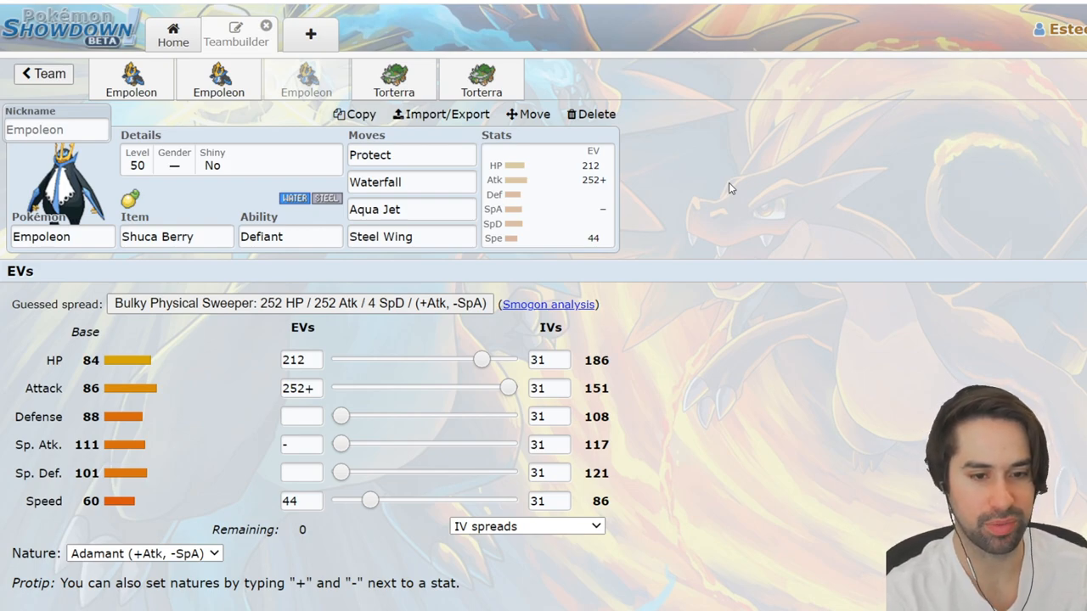
pyautogui.doubleClick(596, 388)
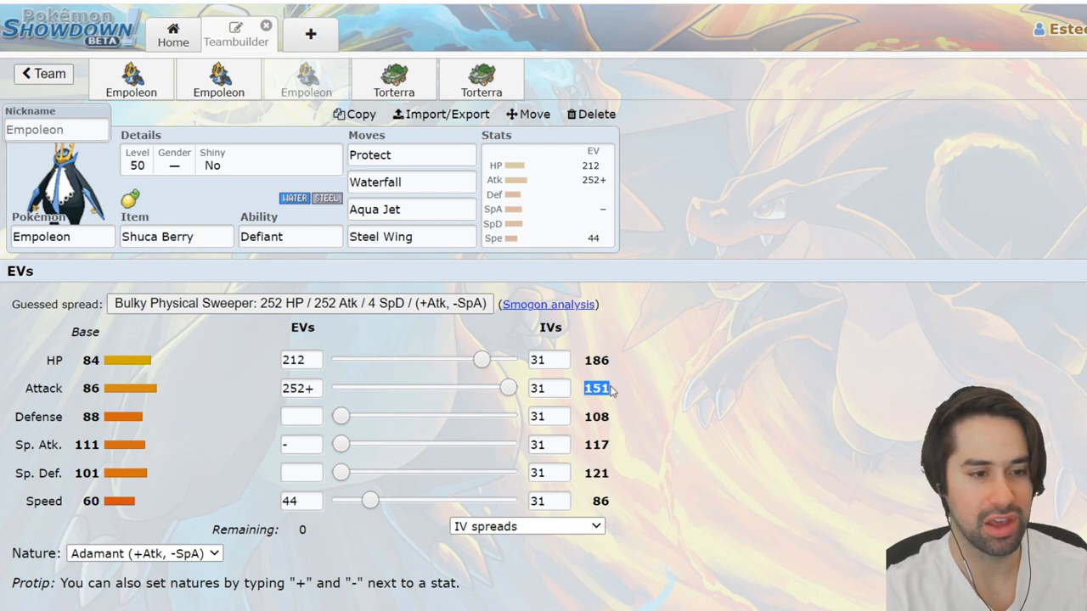
pyautogui.click(131, 79)
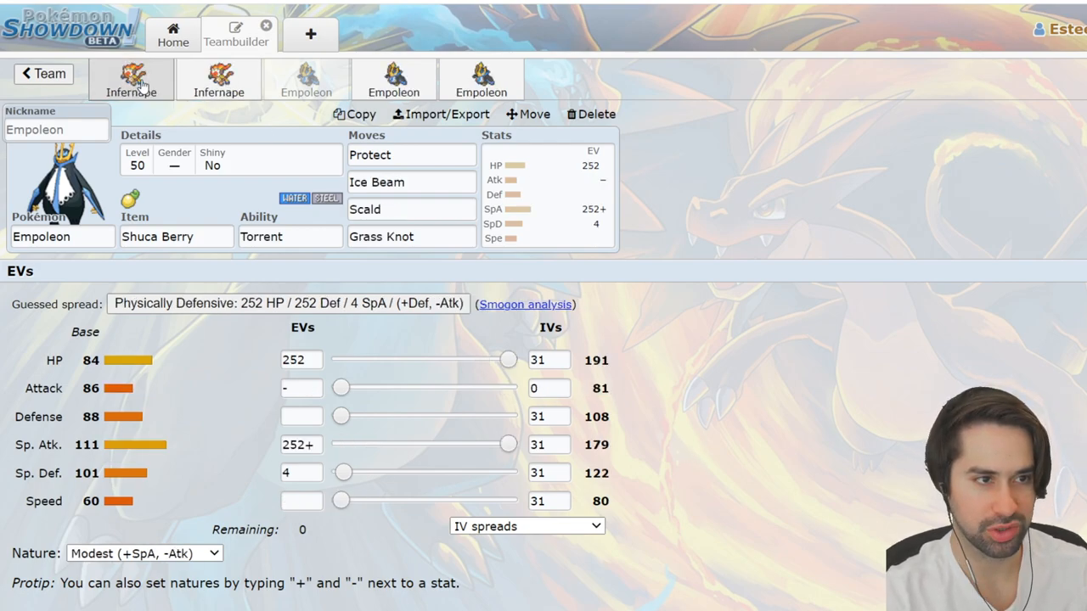
pyautogui.click(131, 79)
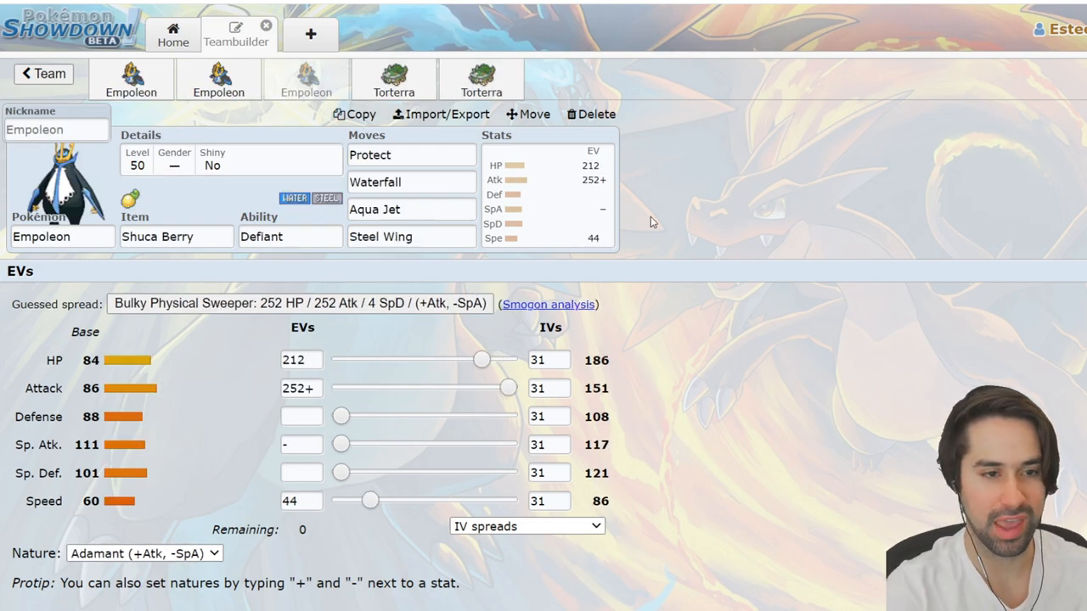
pyautogui.click(411, 236)
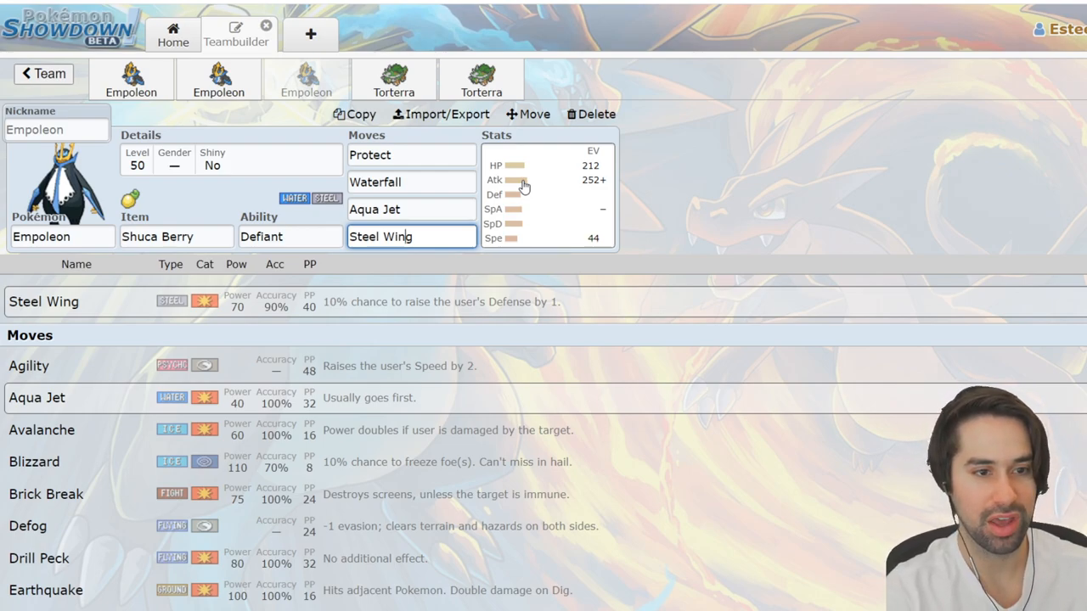
pyautogui.click(526, 187)
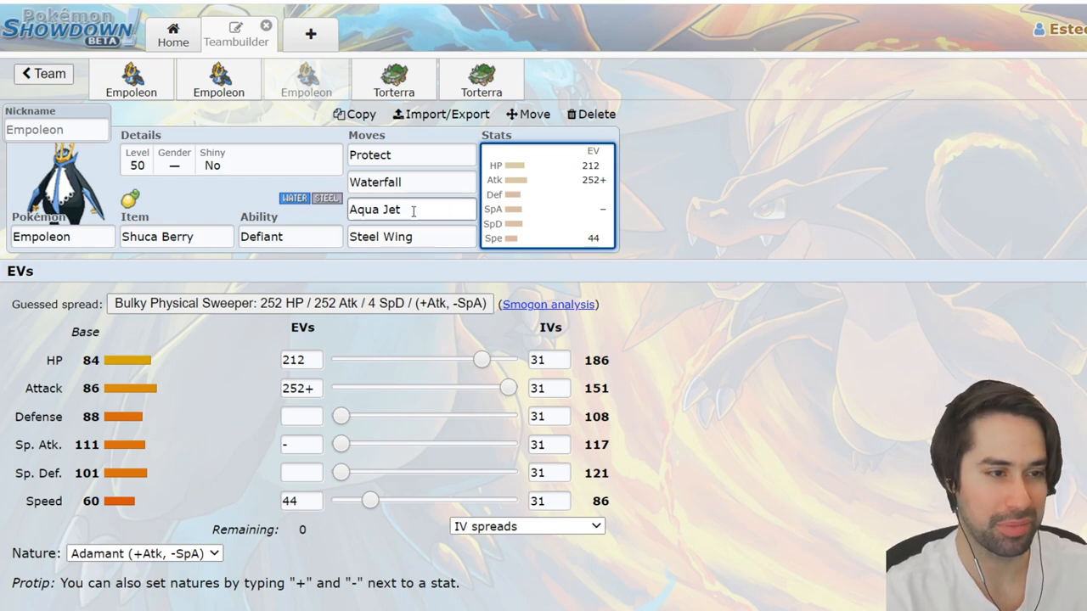
# Open the Yache Berry Torterra set and browse its ability and item lists.
pyautogui.click(306, 79)
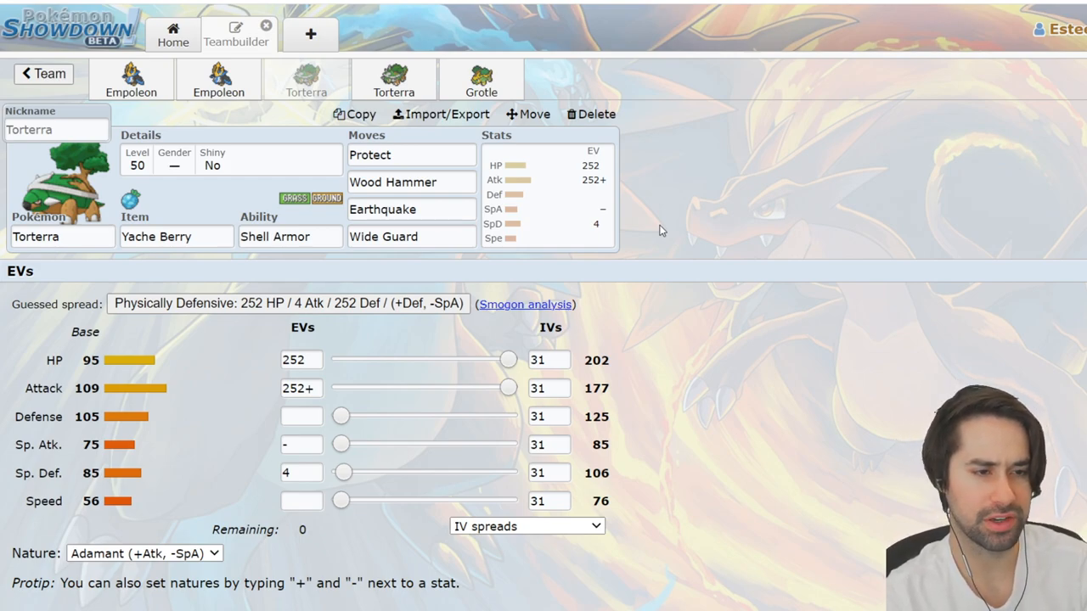
pyautogui.click(290, 236)
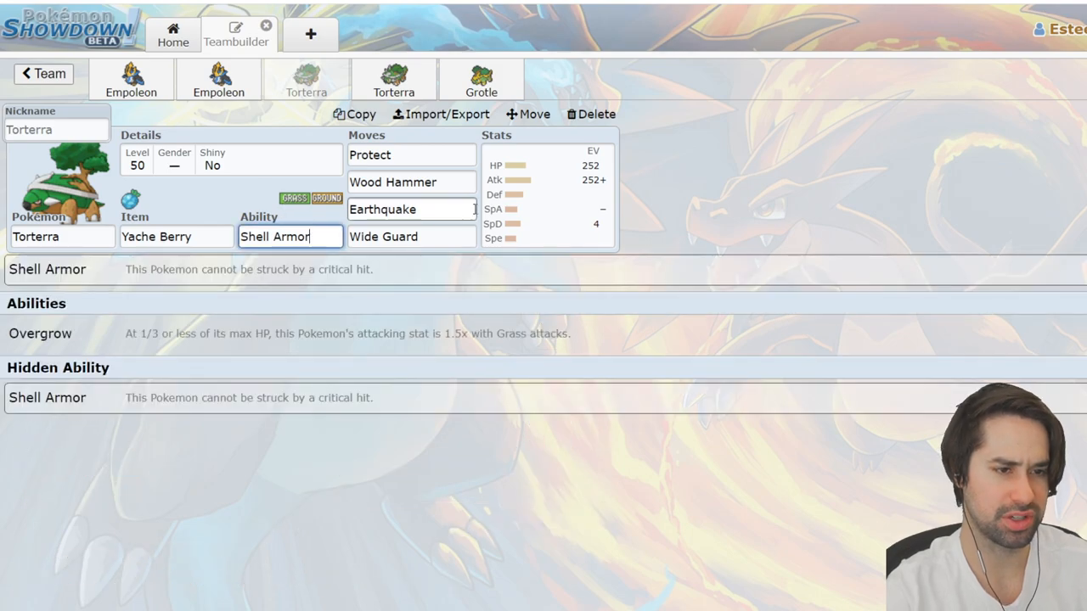
pyautogui.click(547, 195)
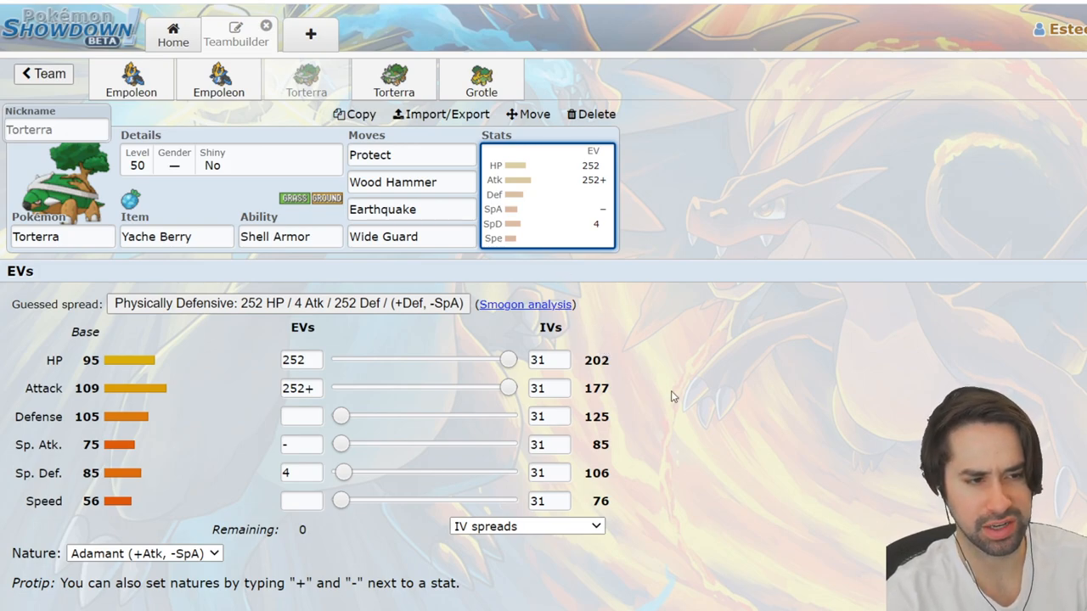
pyautogui.moveTo(591, 484)
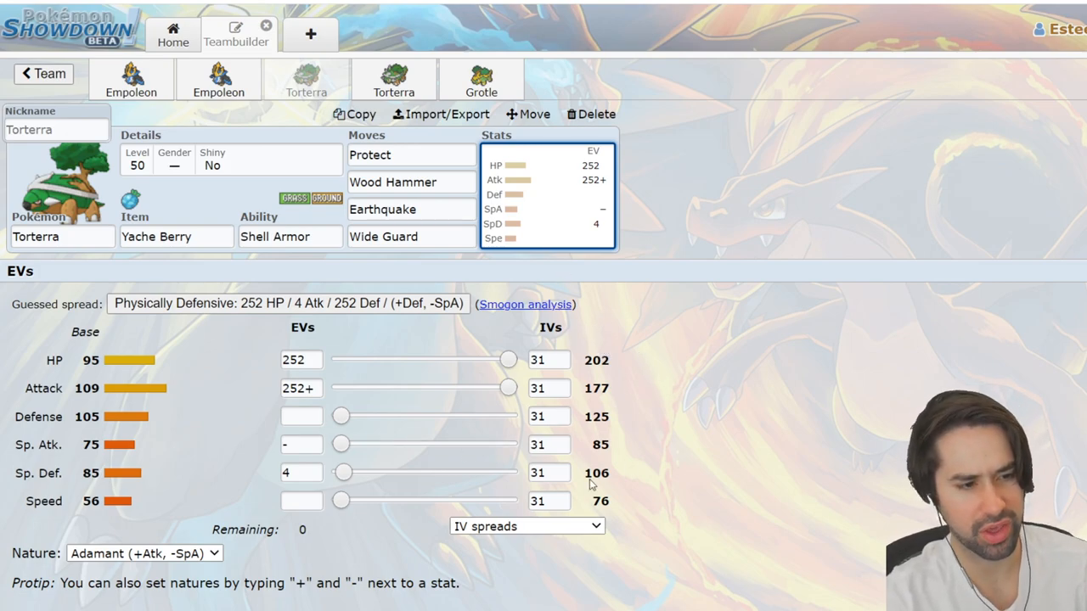
pyautogui.moveTo(686, 400)
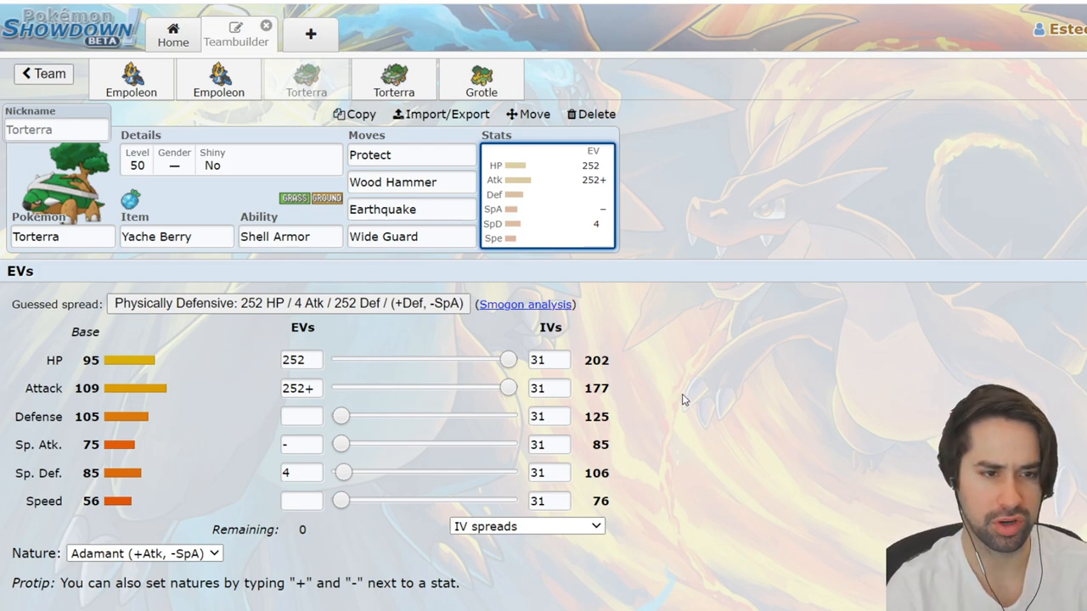
pyautogui.moveTo(663, 399)
pyautogui.write('-')
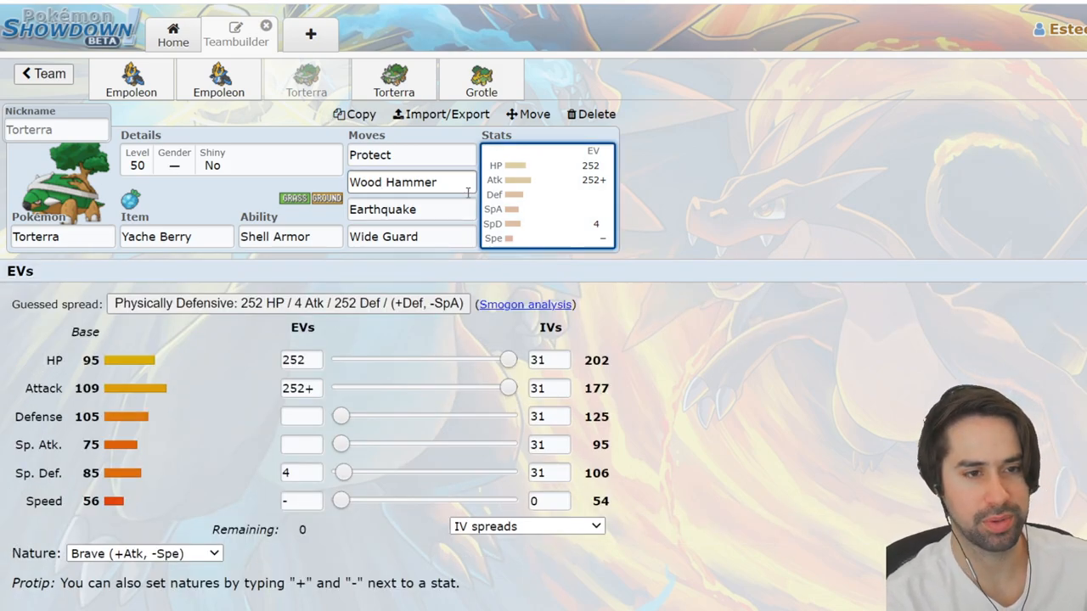
pyautogui.moveTo(180, 210)
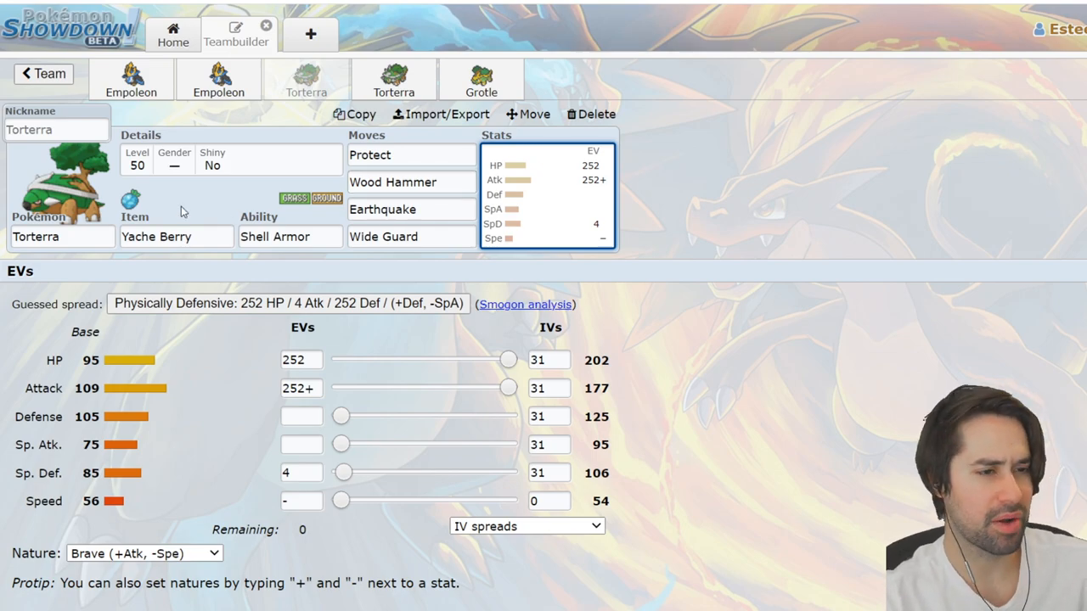
pyautogui.click(176, 236)
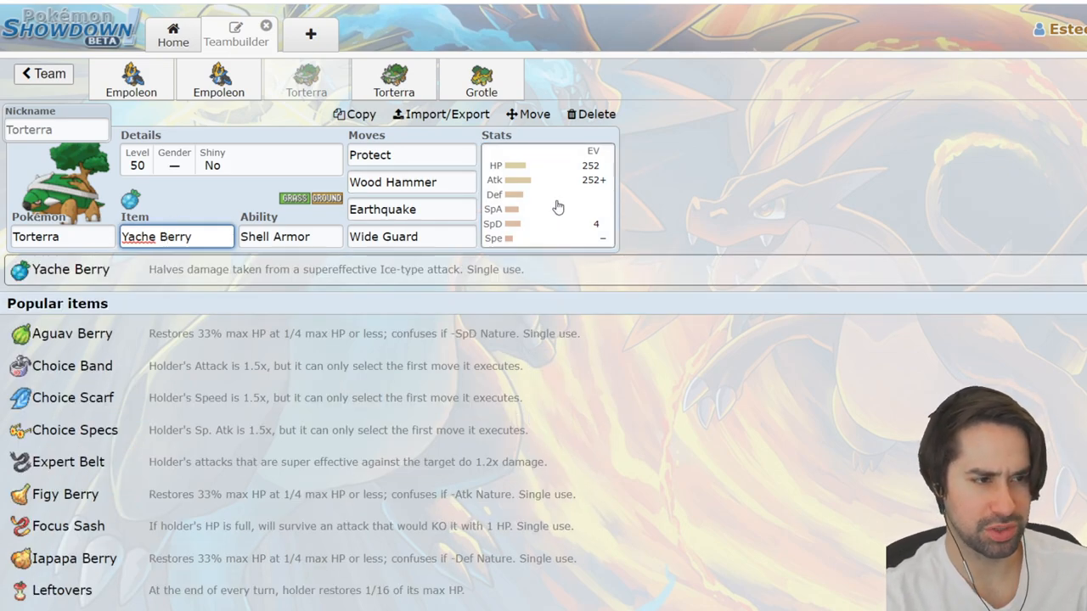
pyautogui.moveTo(580, 170)
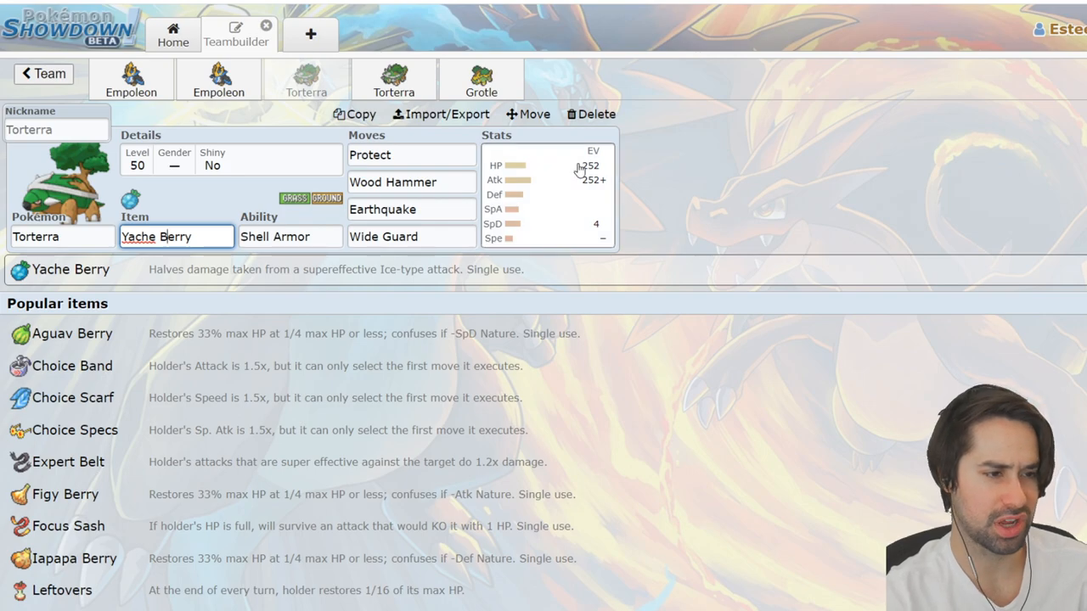
pyautogui.click(547, 196)
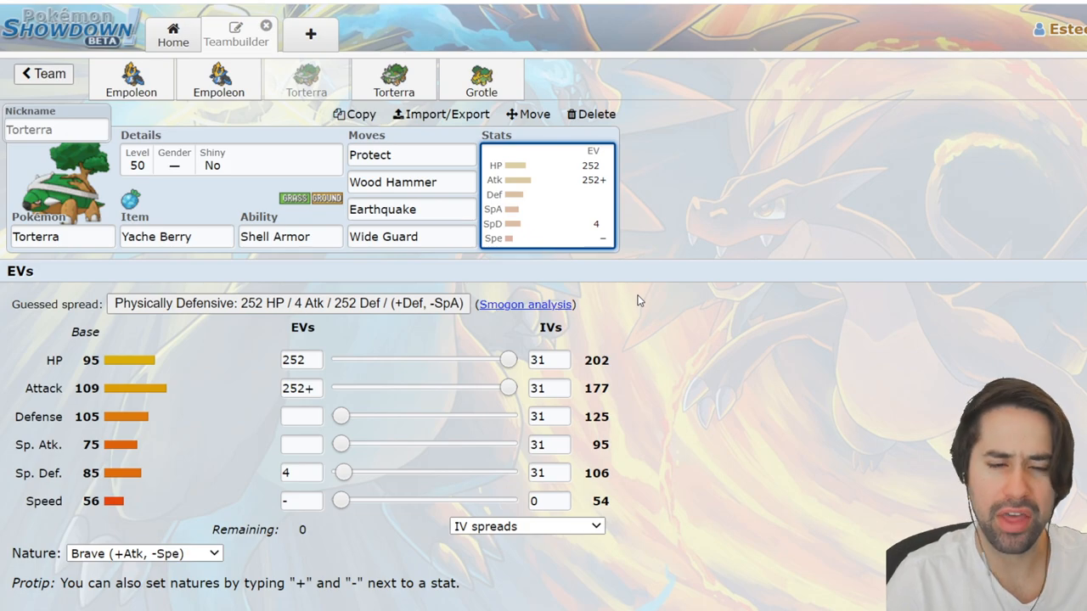
pyautogui.moveTo(645, 282)
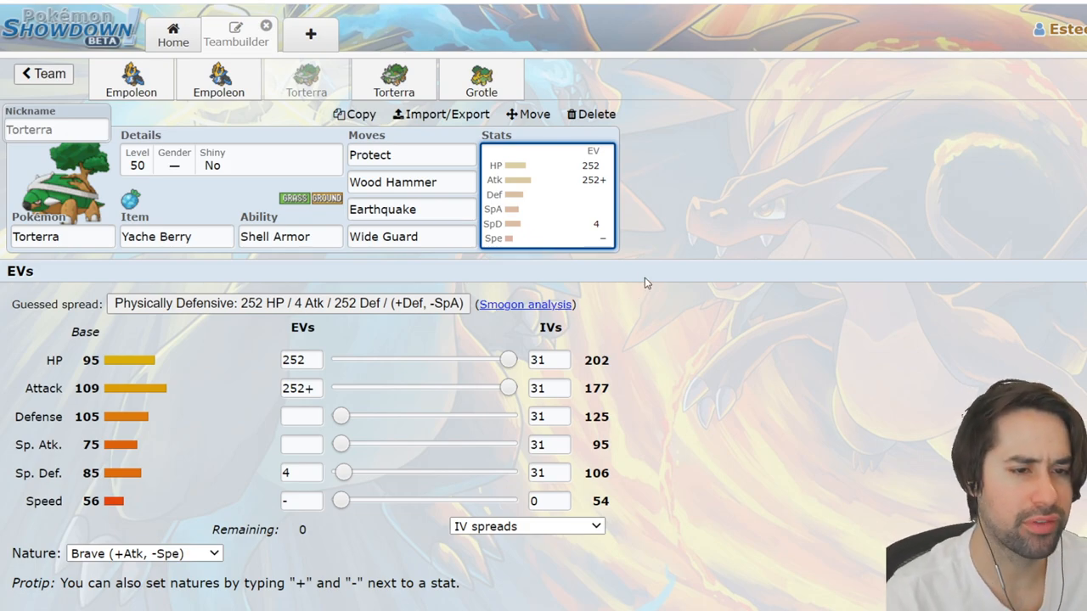
# Search 'ground' in Torterra's move slot and place Earthquake last, after Wide Guard.
pyautogui.click(411, 209)
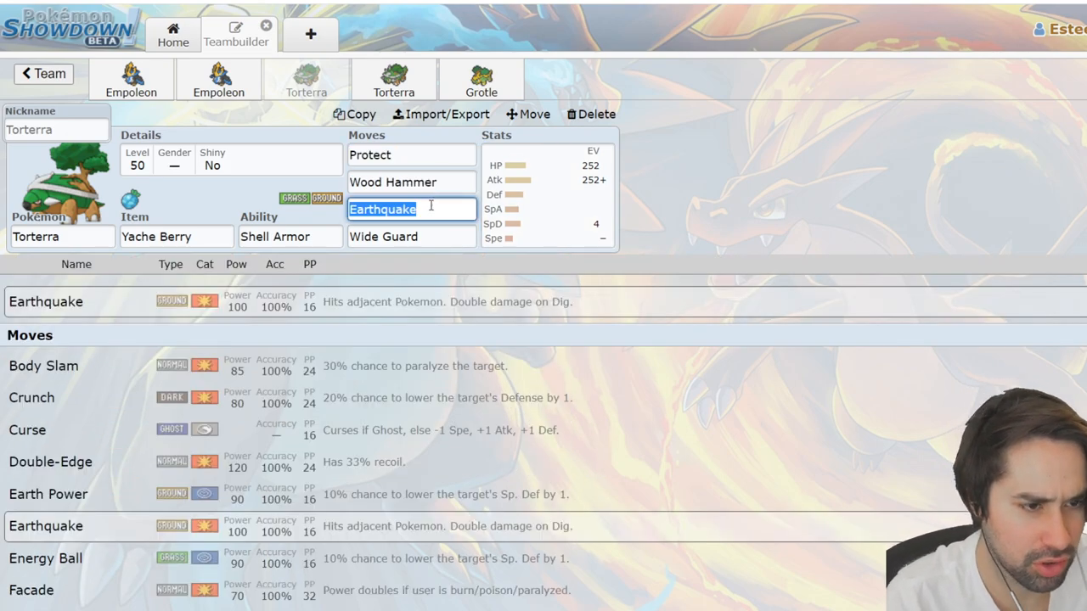
pyautogui.write('ground')
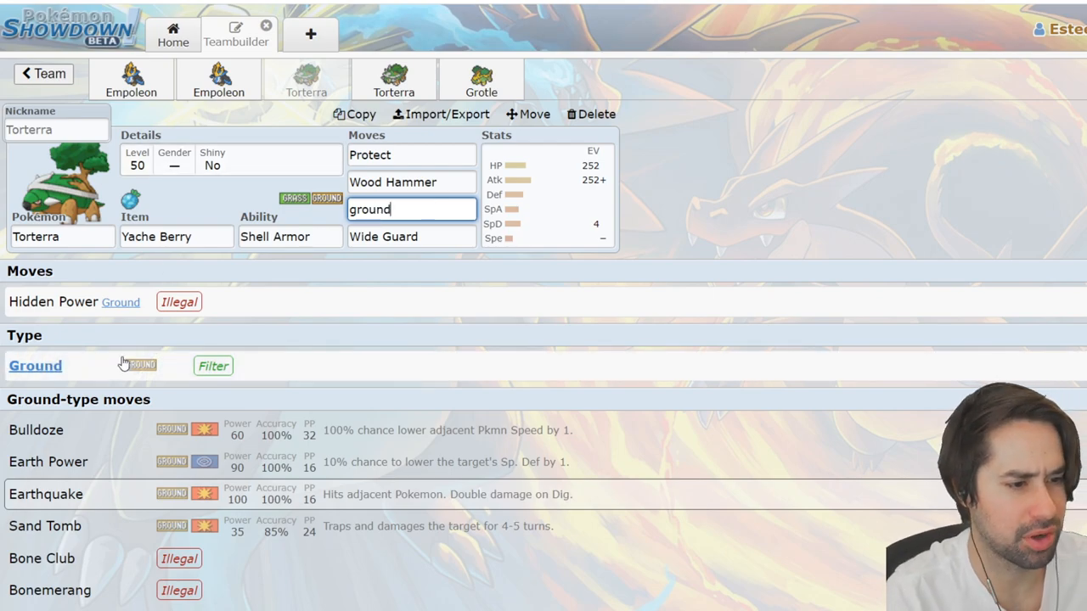
pyautogui.click(213, 366)
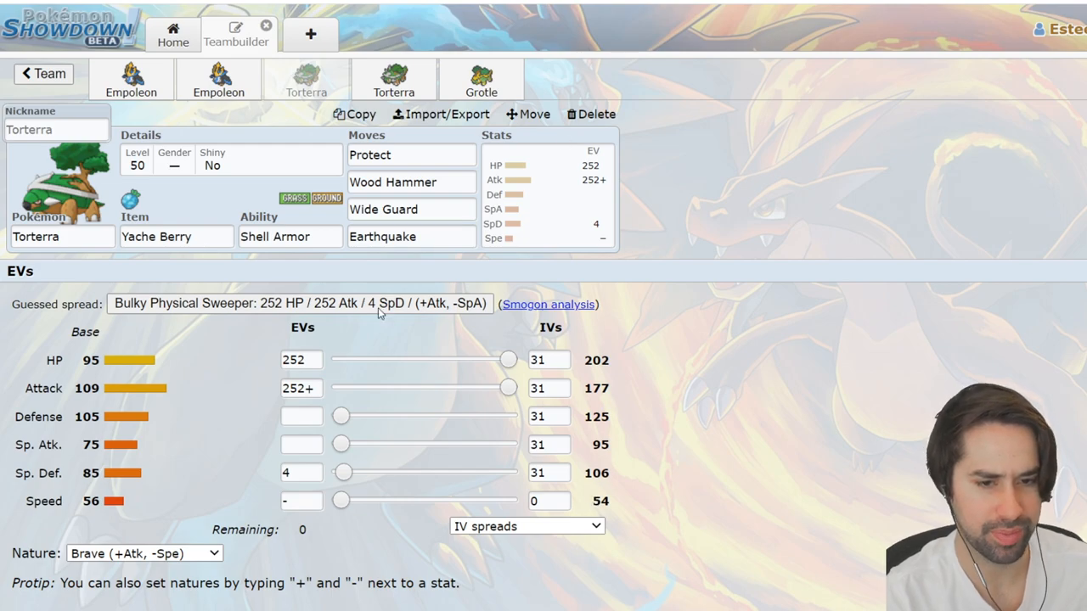
pyautogui.moveTo(654, 393)
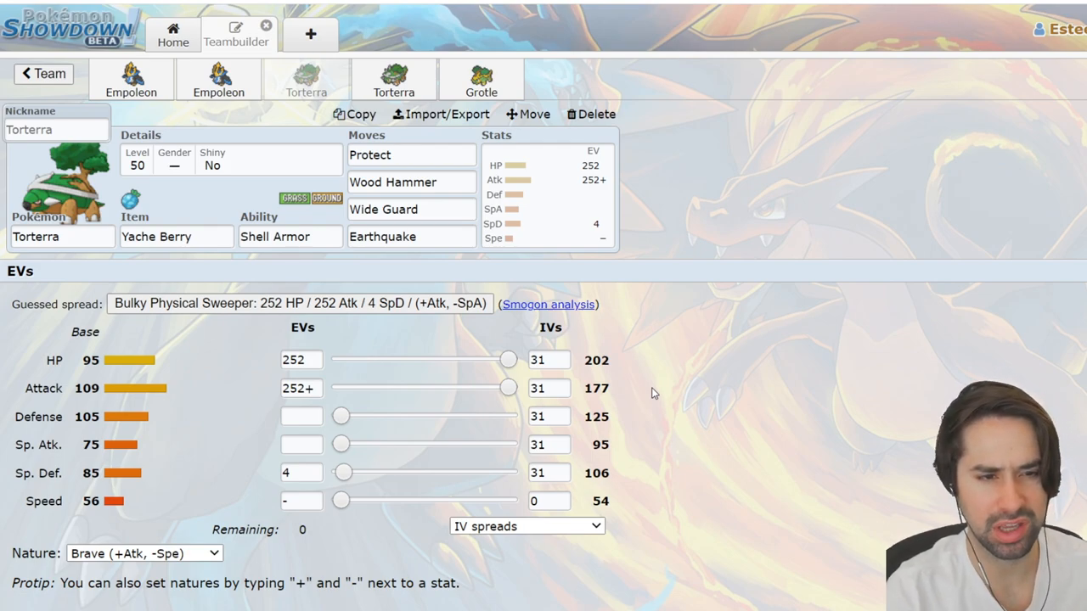
pyautogui.moveTo(769, 216)
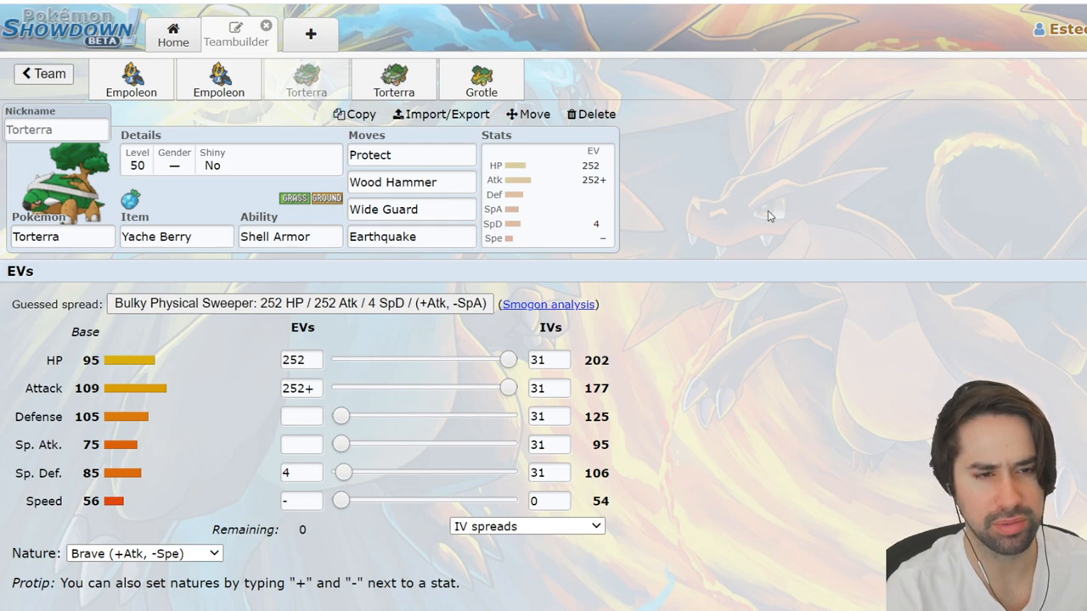
pyautogui.moveTo(644, 388)
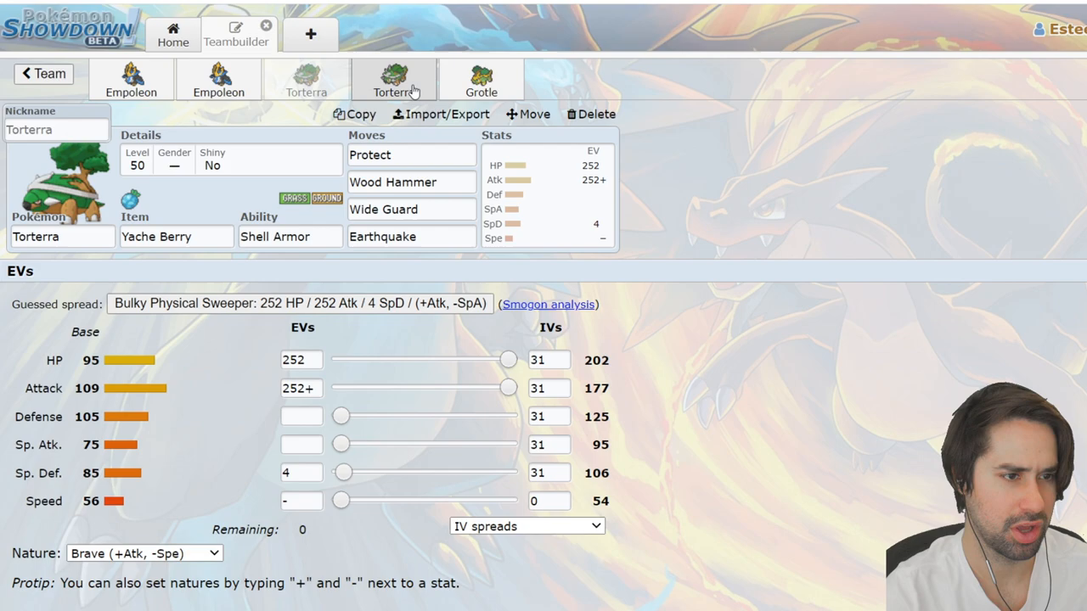
# Open the Leftovers Torterra set and search 'synth' for its third move.
pyautogui.click(393, 79)
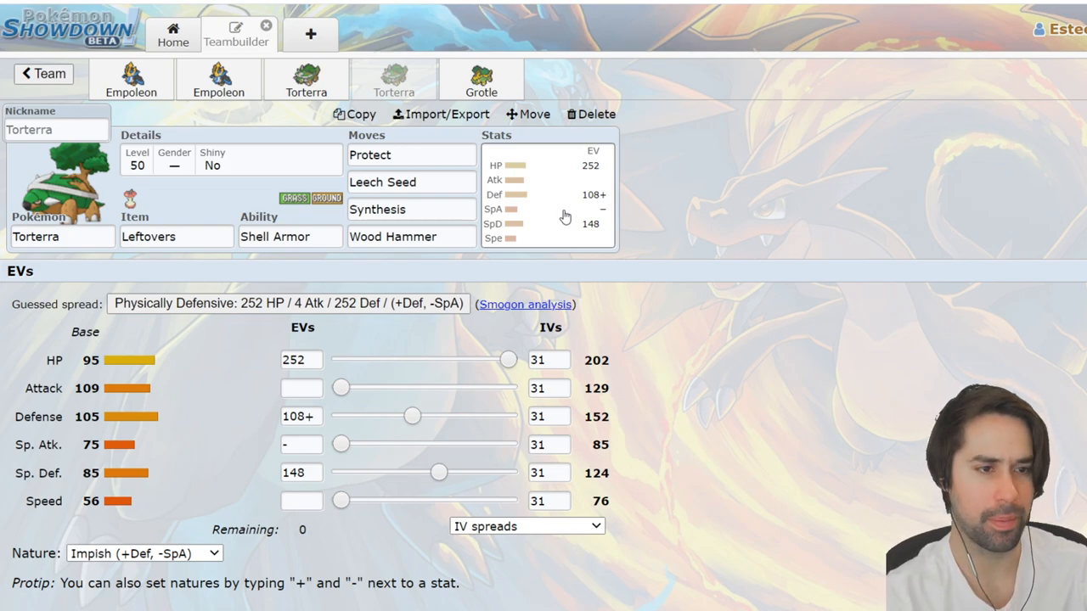
pyautogui.click(410, 209)
pyautogui.write('Stockpile')
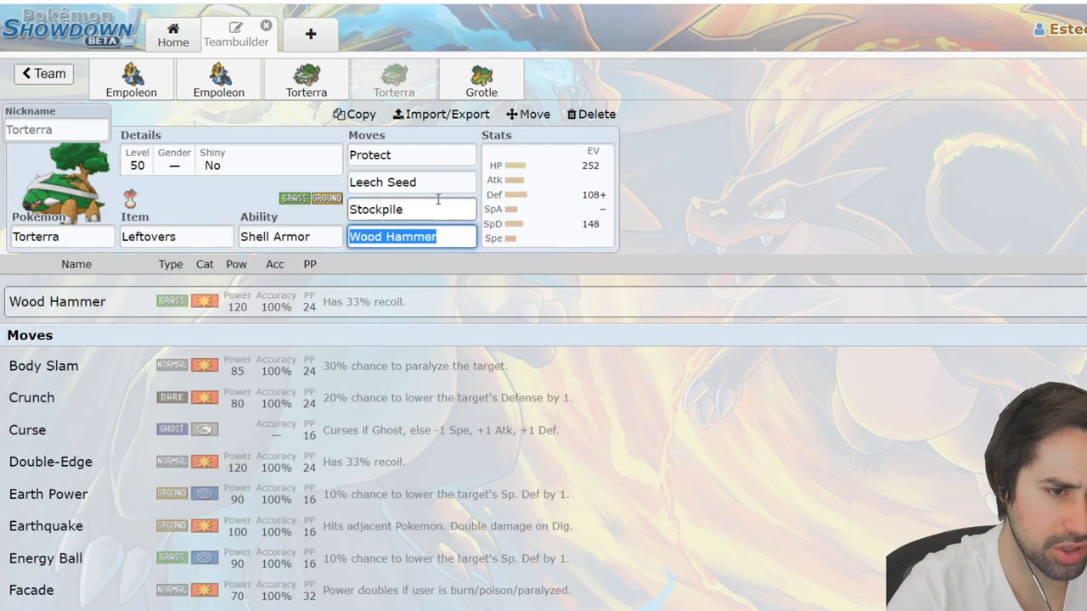
pyautogui.click(547, 196)
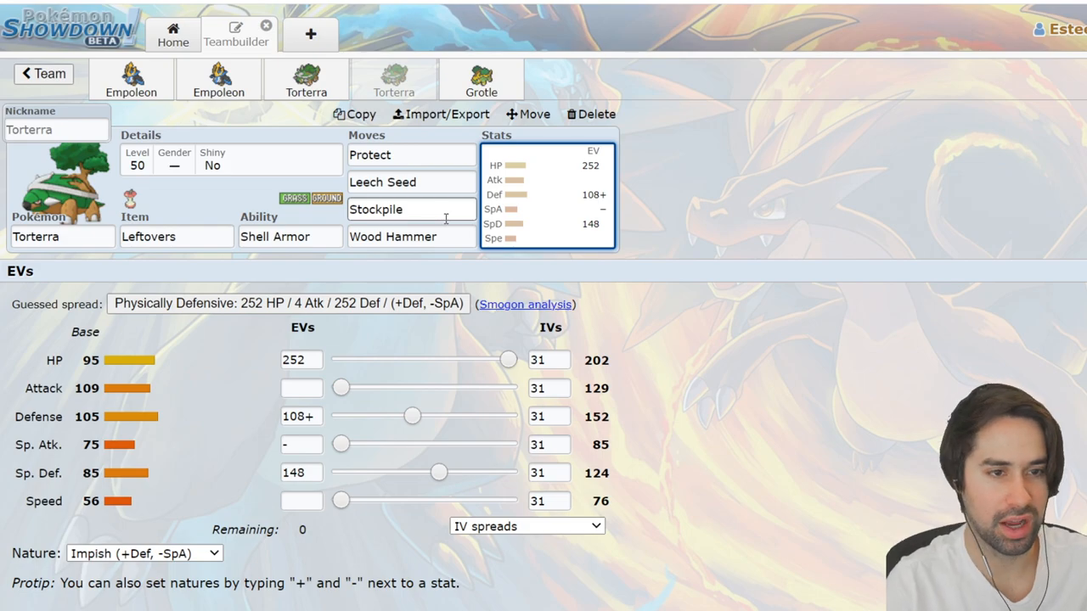
pyautogui.write('synthesis')
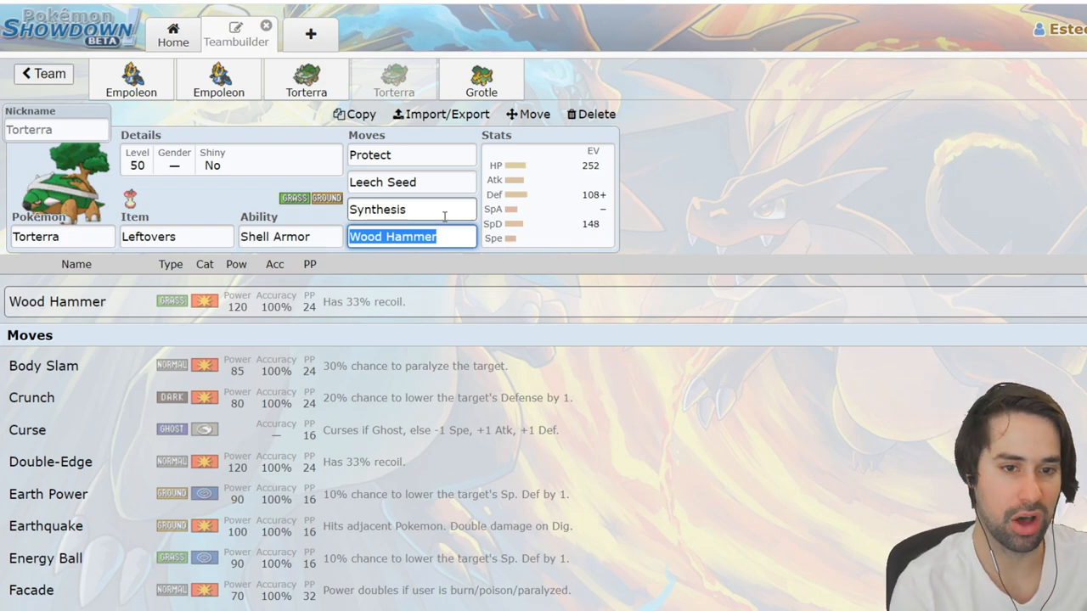
pyautogui.click(548, 195)
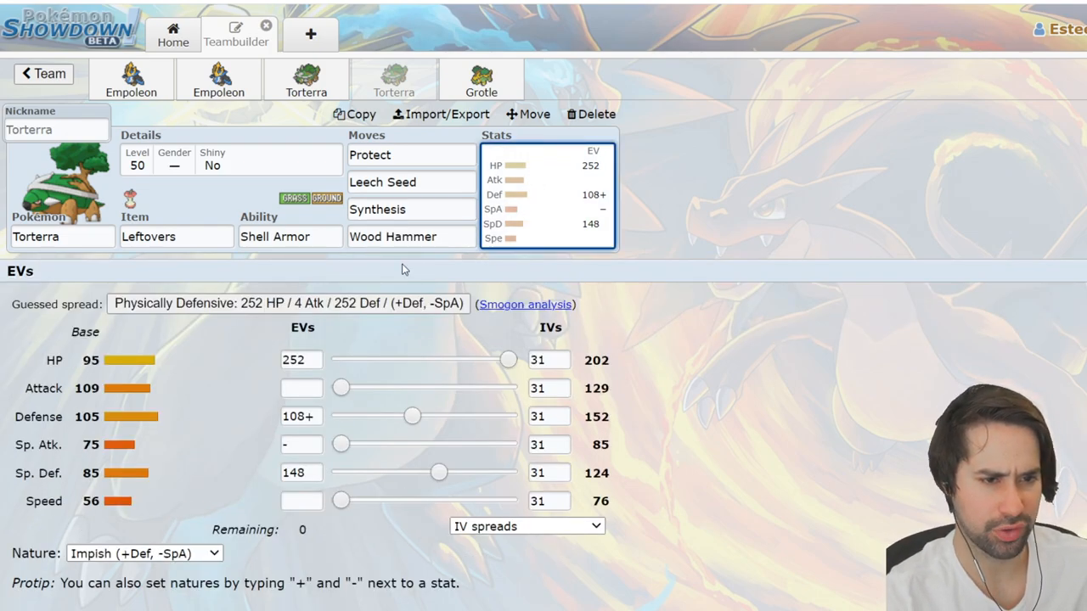
# Review Wood Hammer and Leech Seed details, then bring up the Eviolite Grotle set.
pyautogui.click(411, 236)
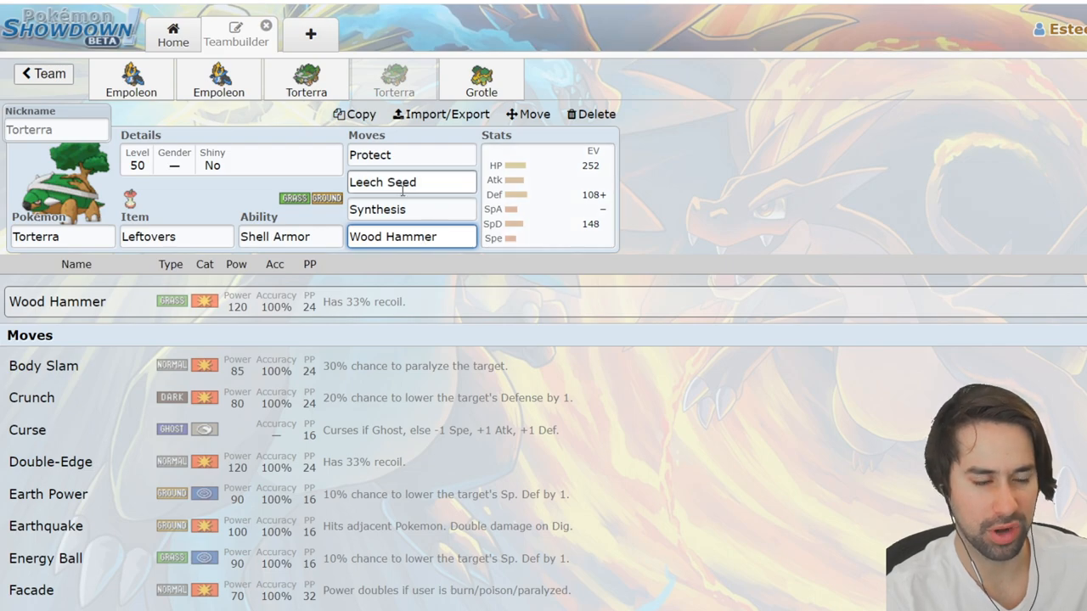
pyautogui.click(412, 182)
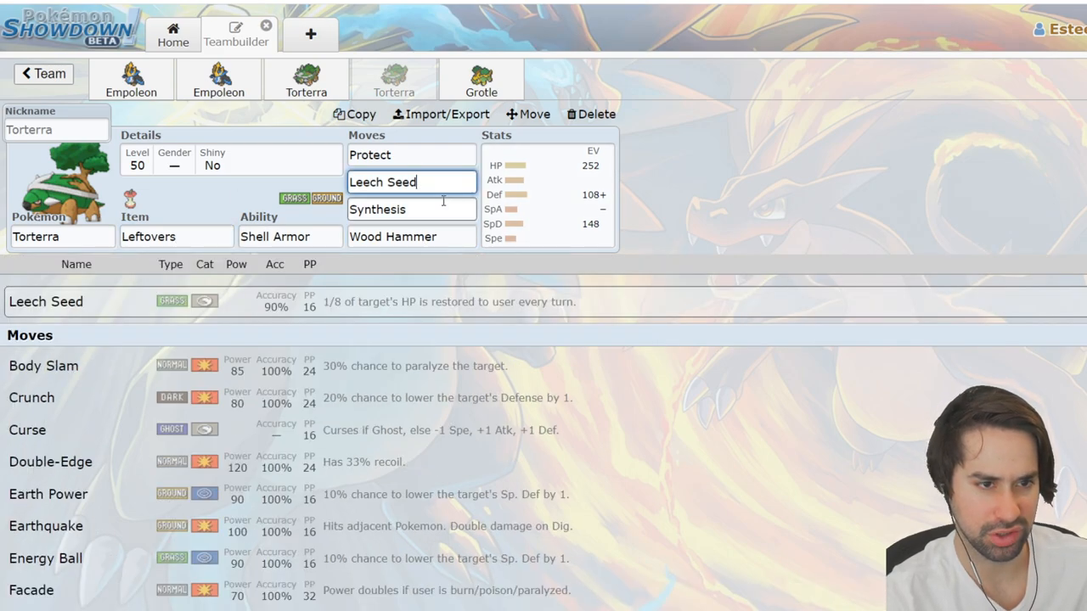
pyautogui.click(547, 195)
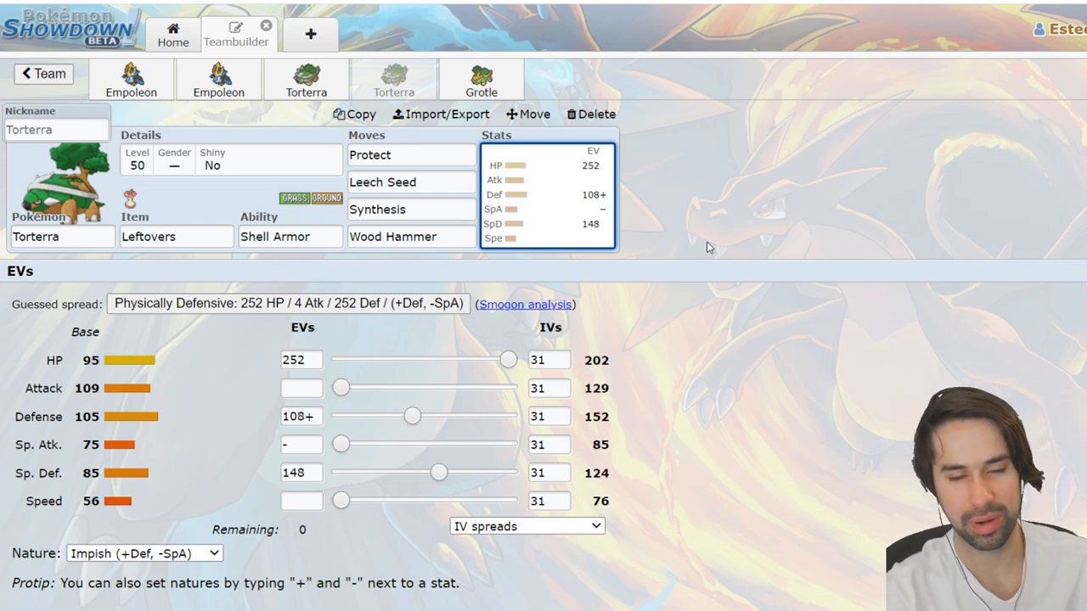
pyautogui.moveTo(578, 91)
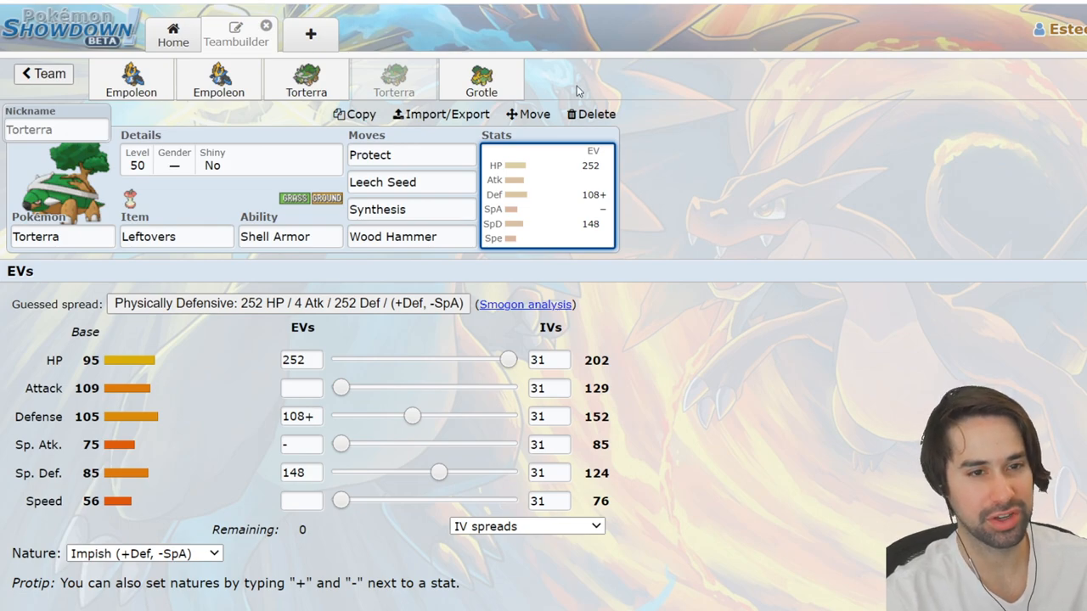
pyautogui.click(481, 79)
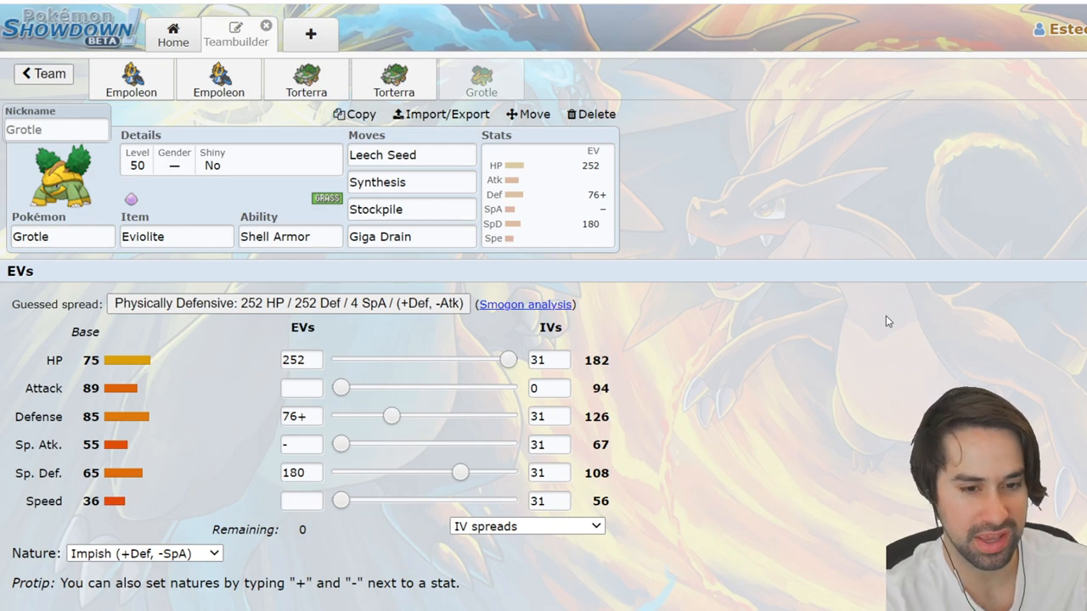
pyautogui.moveTo(634, 441)
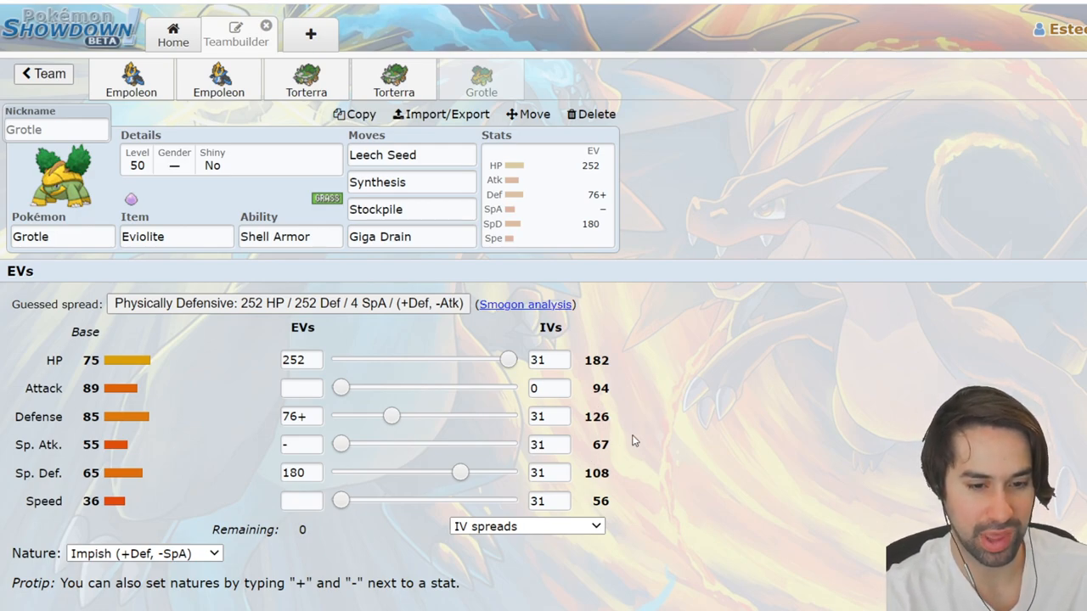
pyautogui.moveTo(600, 318)
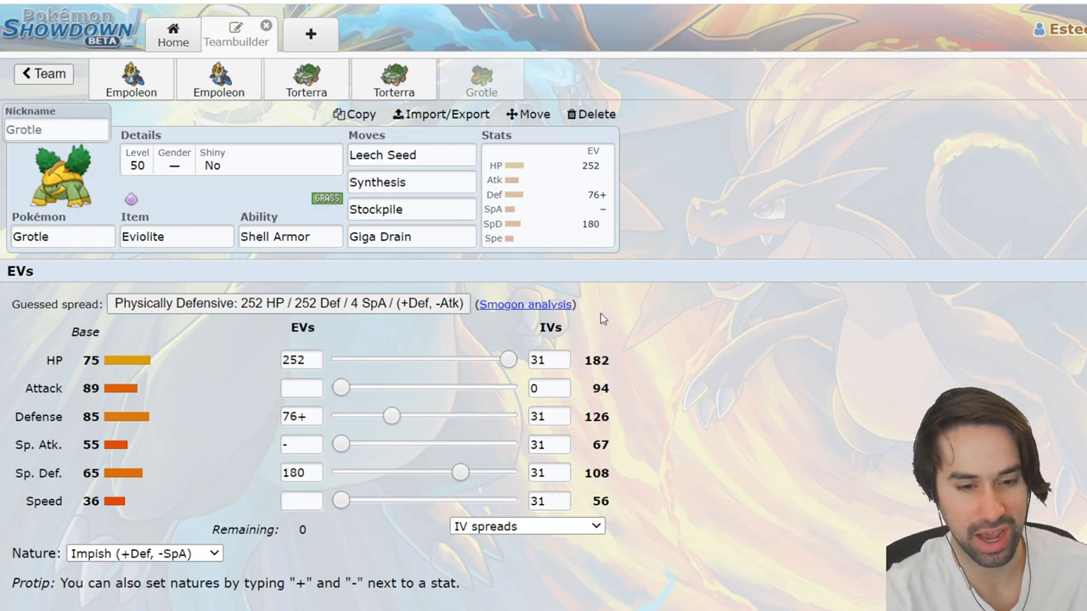
pyautogui.moveTo(636, 418)
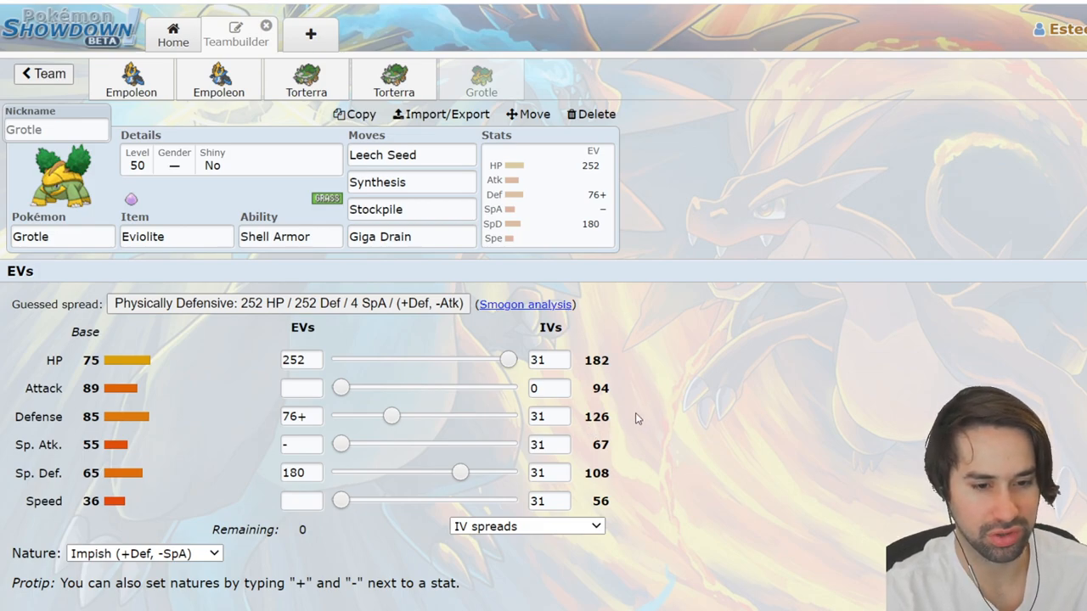
pyautogui.moveTo(609, 414)
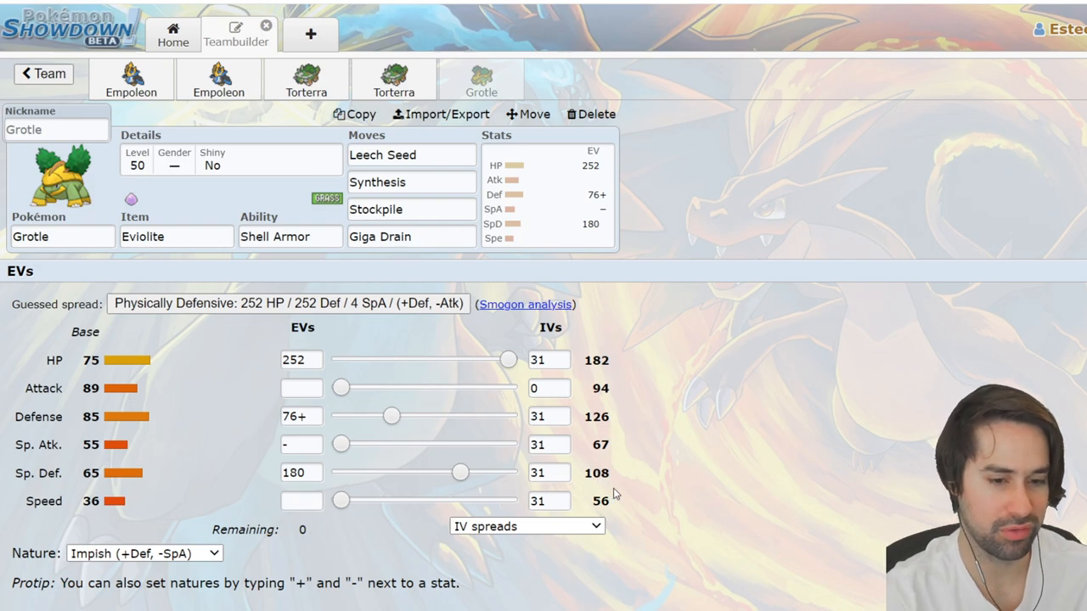
pyautogui.moveTo(620, 483)
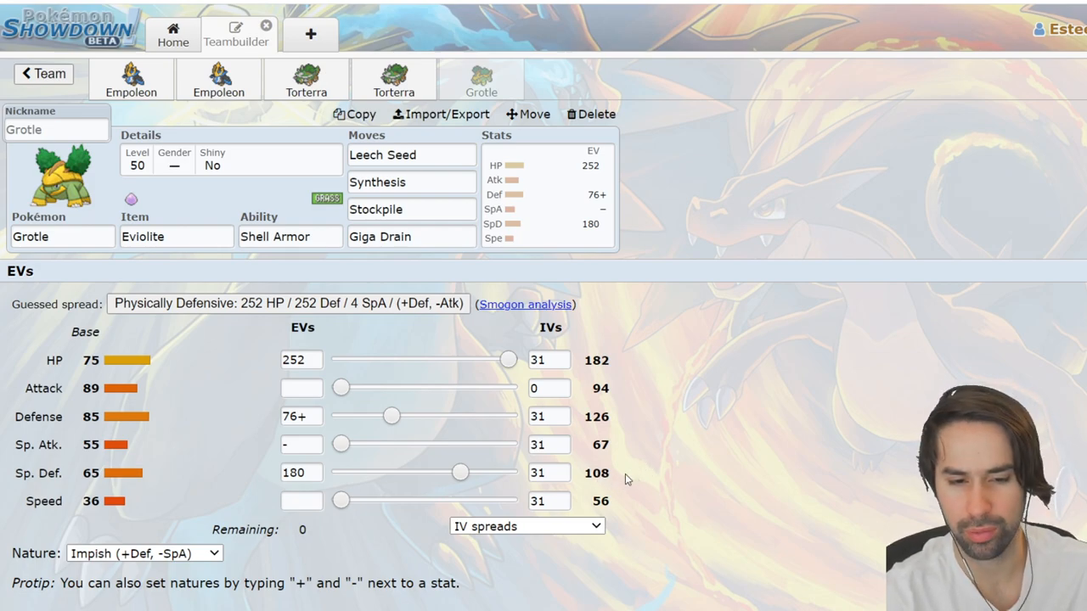
pyautogui.moveTo(615, 436)
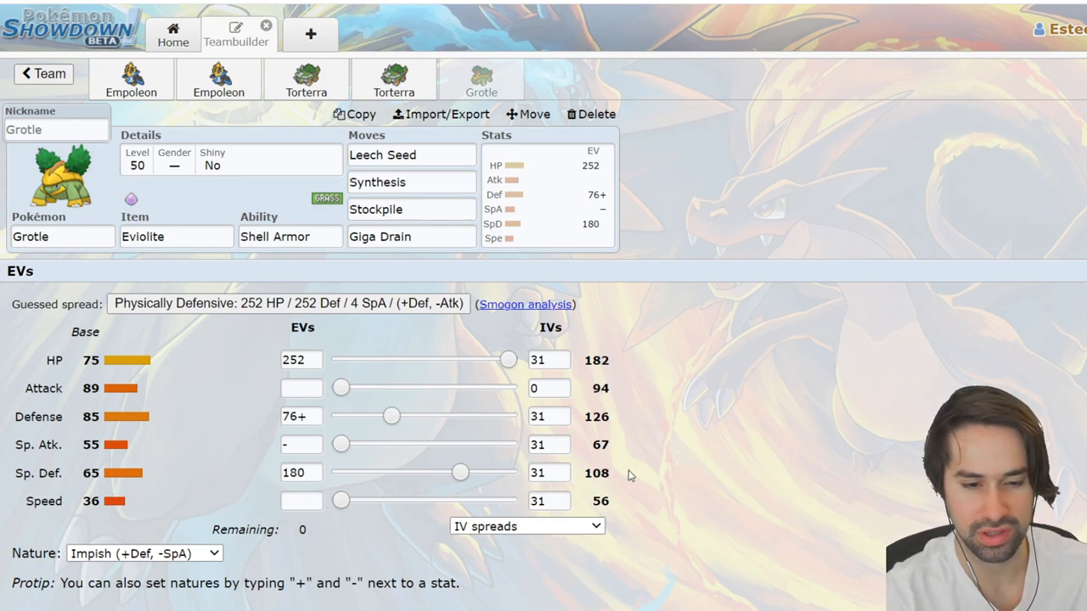
pyautogui.moveTo(605, 460)
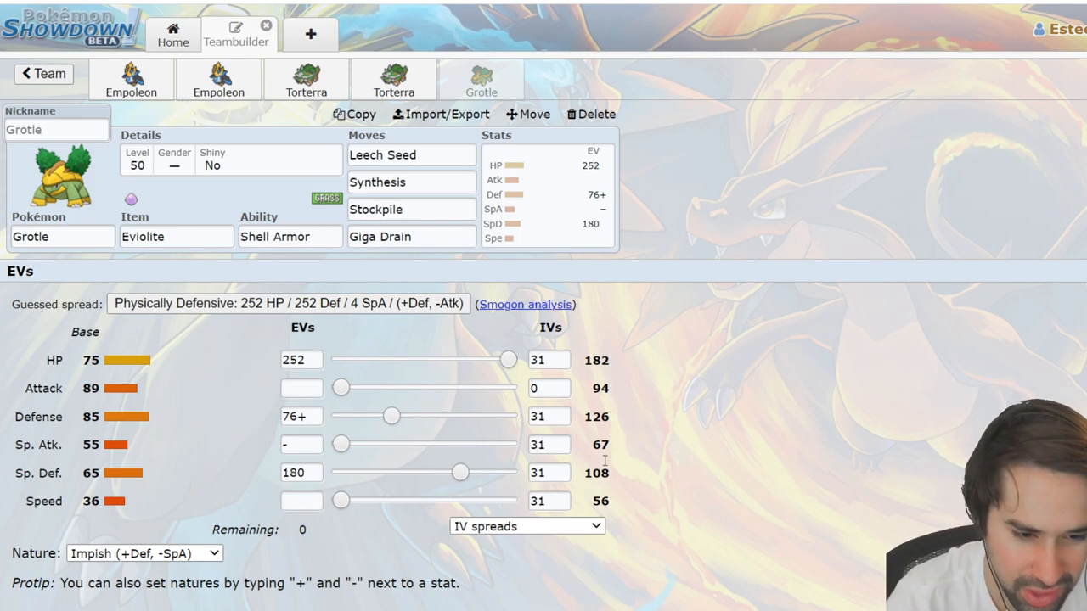
pyautogui.moveTo(677, 408)
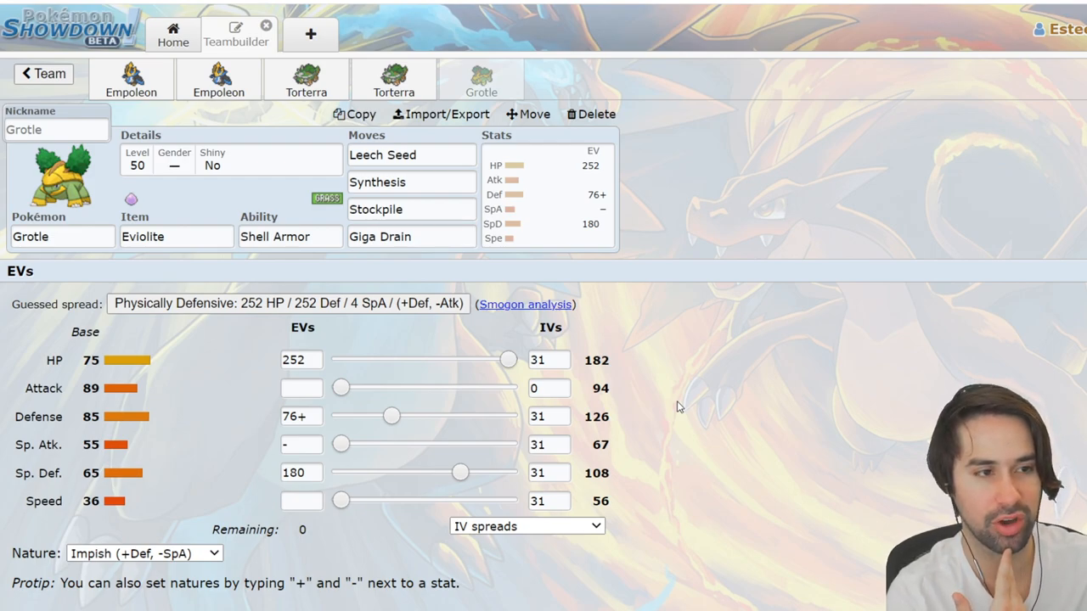
pyautogui.moveTo(448, 329)
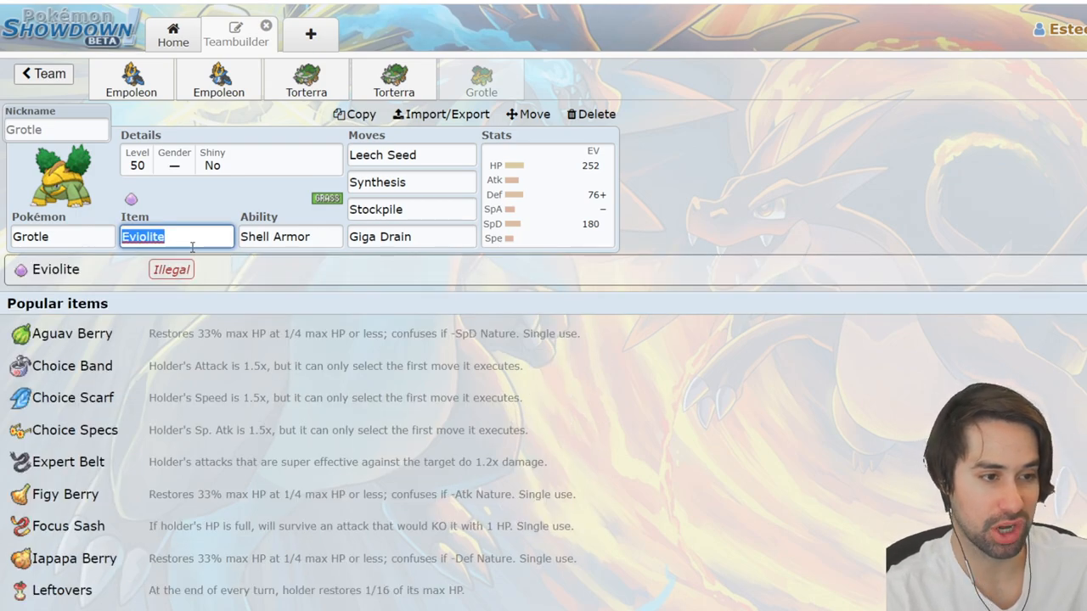
pyautogui.moveTo(187, 300)
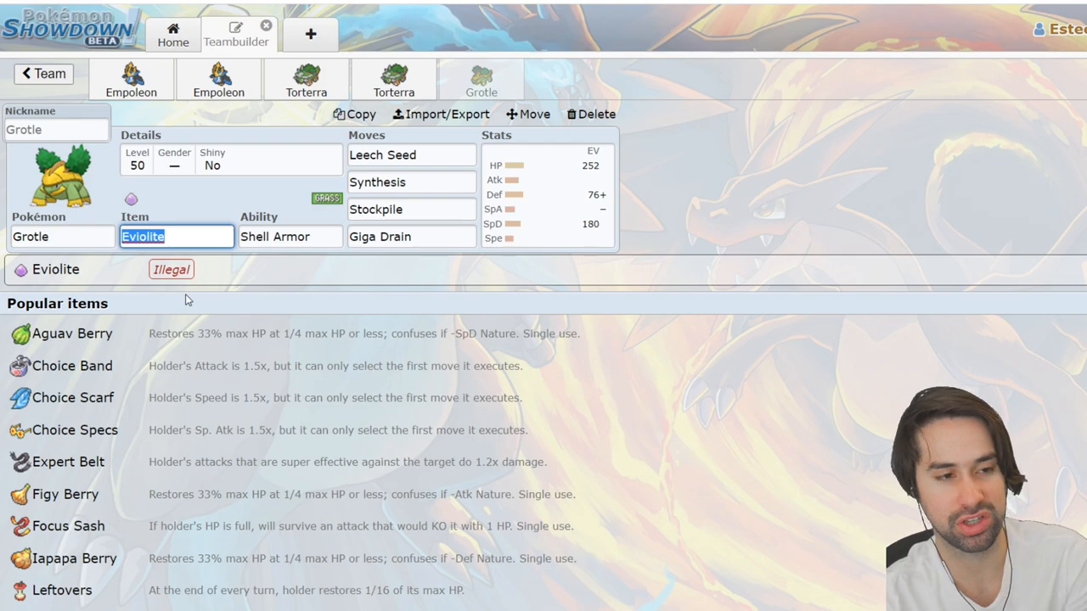
# Leave Grotle's item list and show move choices for the Giga Drain slot.
pyautogui.click(548, 195)
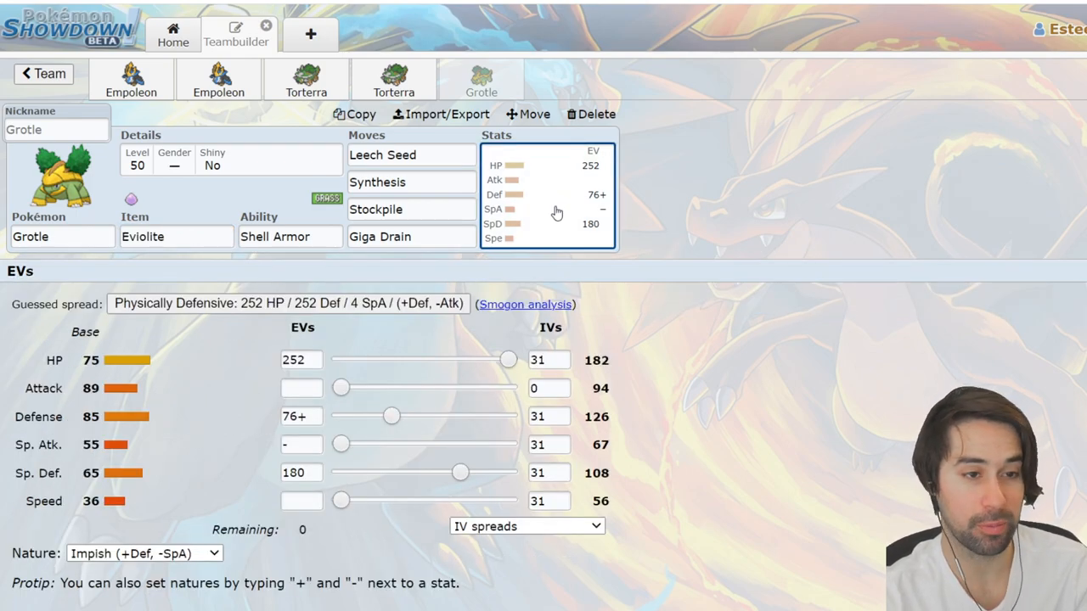
pyautogui.moveTo(571, 233)
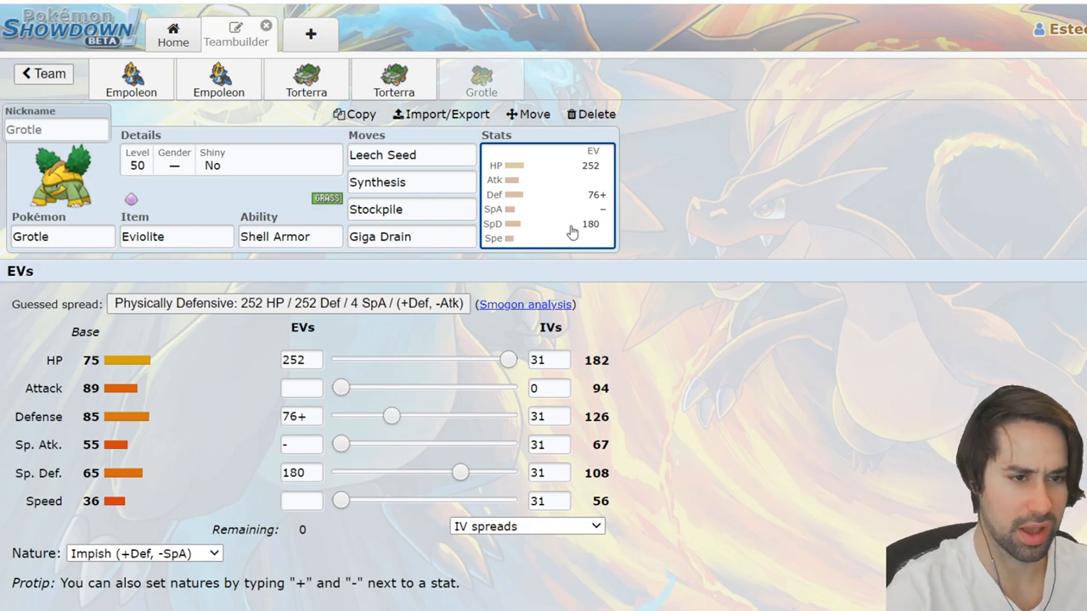
pyautogui.click(411, 236)
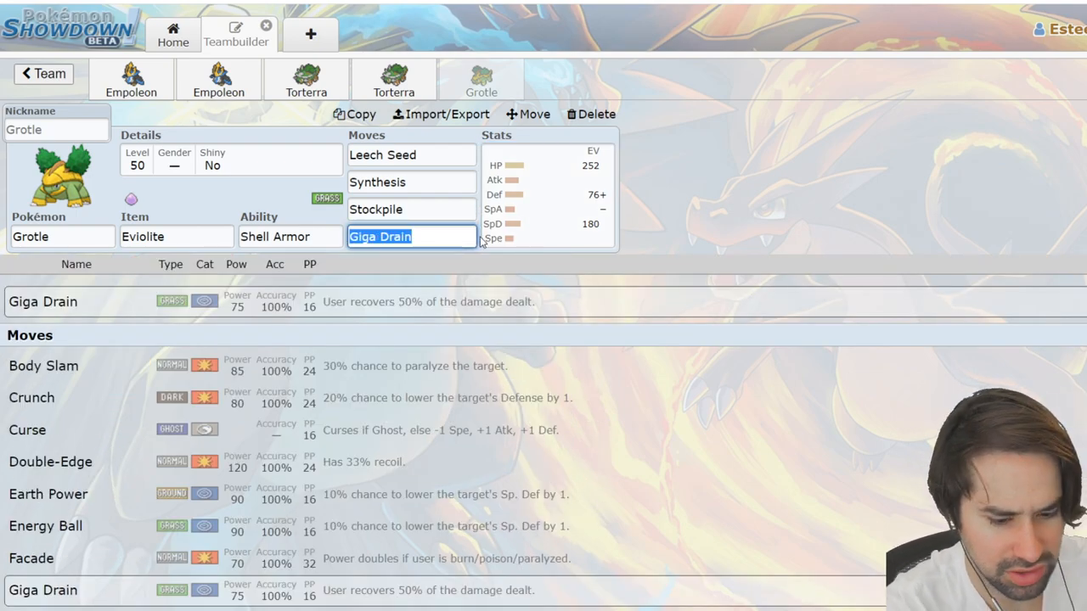
# Replace Grotle's Giga Drain with Seed Bomb from the move list.
pyautogui.click(543, 195)
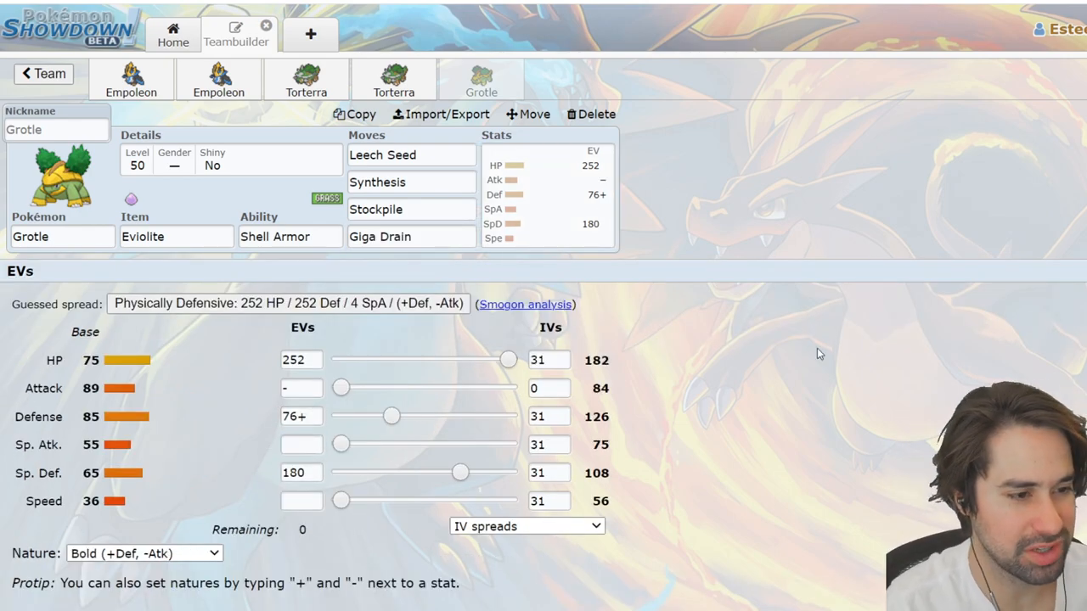
pyautogui.click(411, 209)
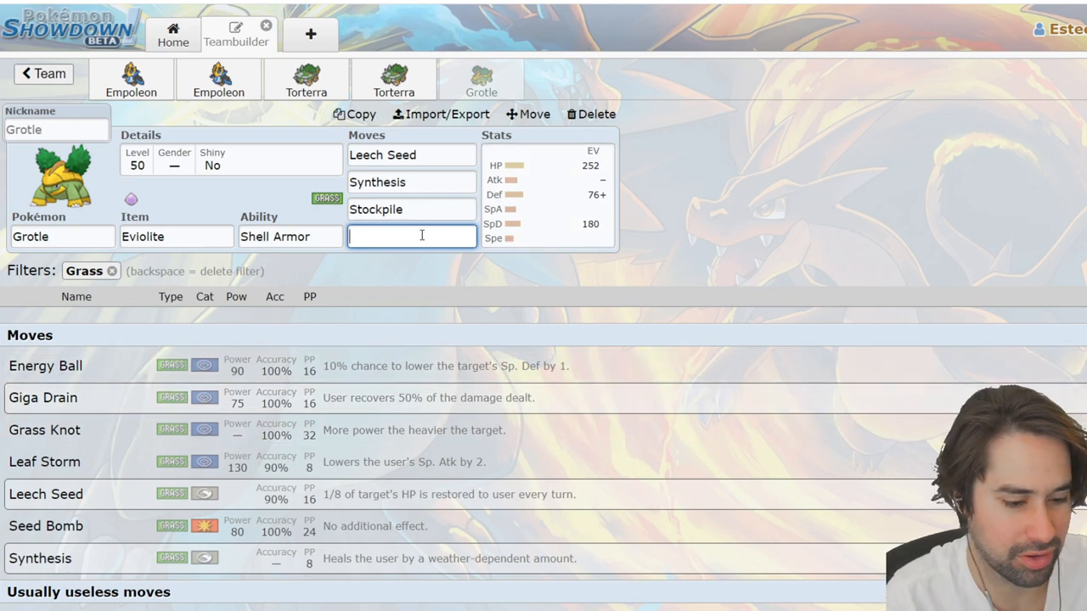
pyautogui.click(46, 526)
pyautogui.write('-')
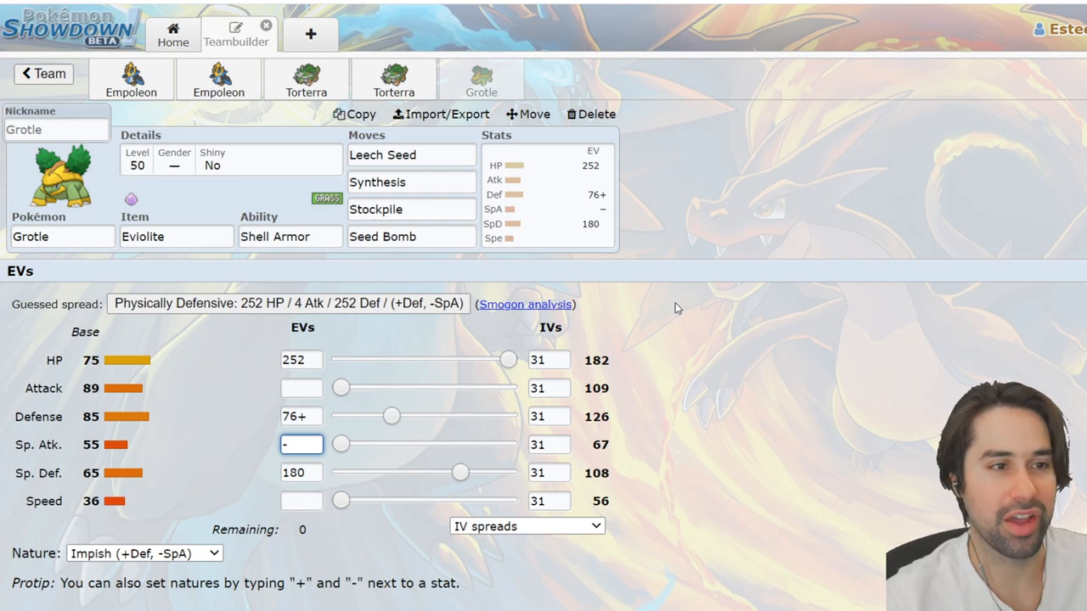
pyautogui.moveTo(459, 92)
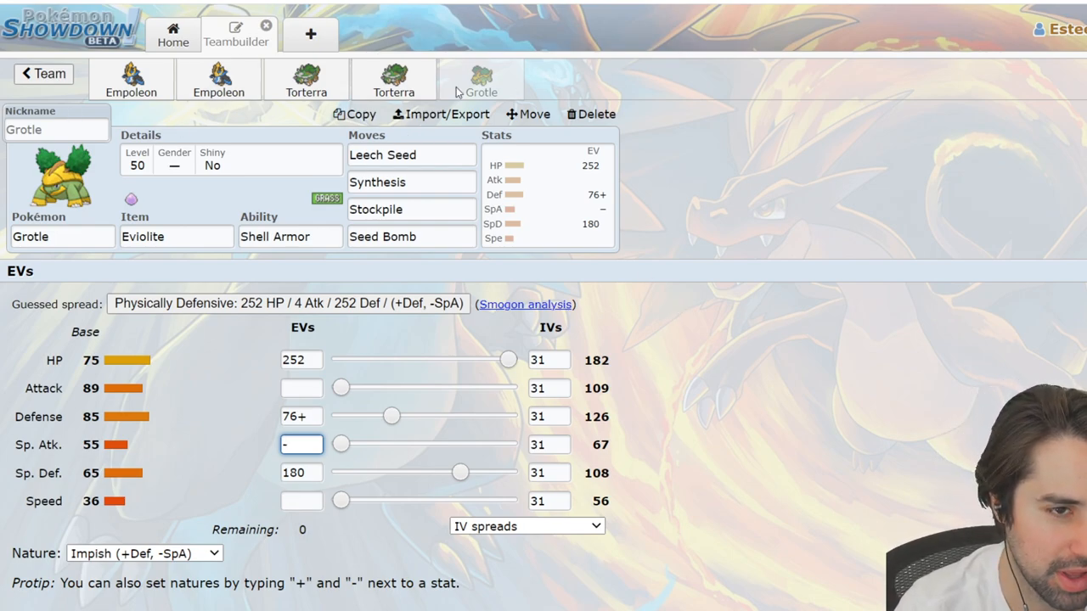
pyautogui.moveTo(496, 89)
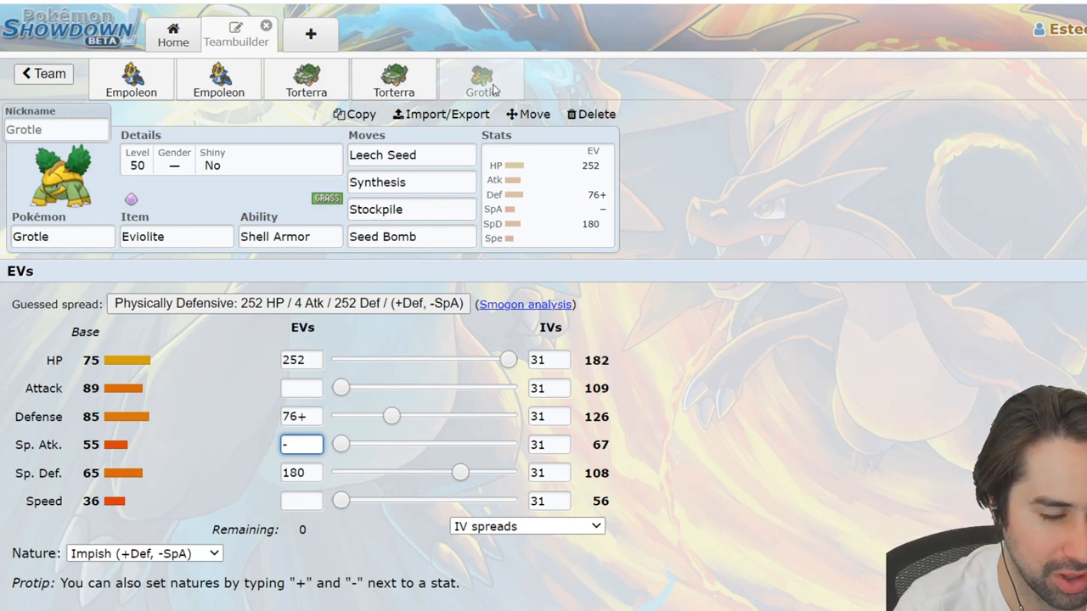
pyautogui.click(393, 79)
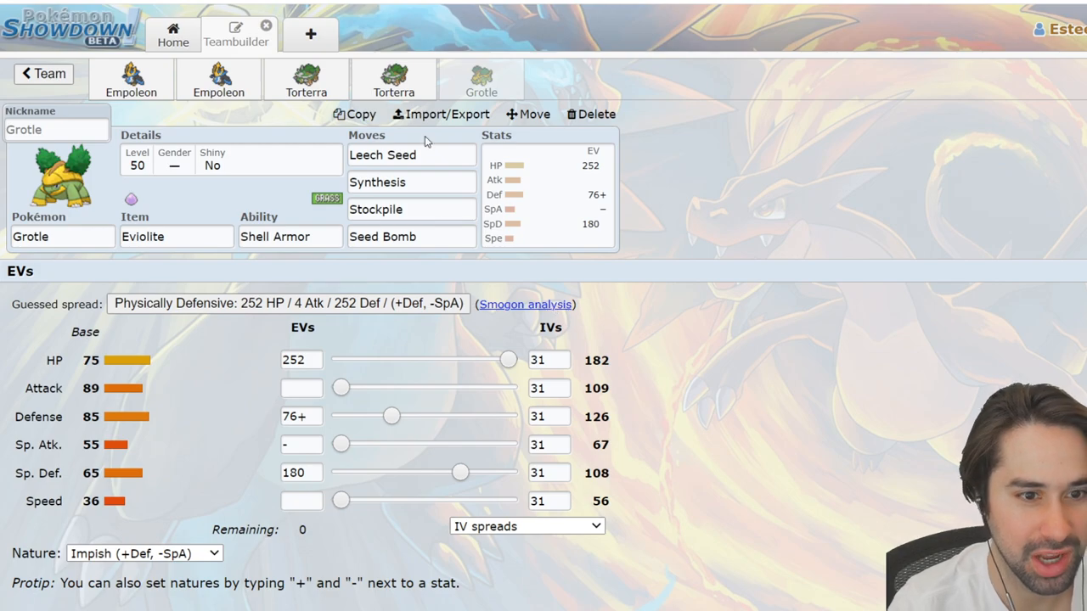
pyautogui.moveTo(567, 305)
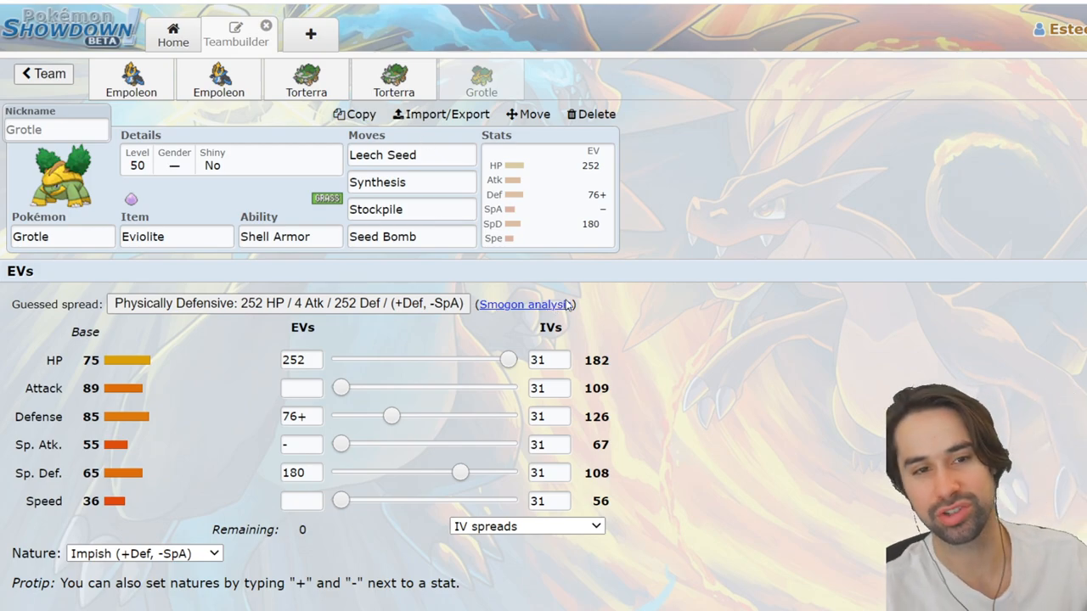